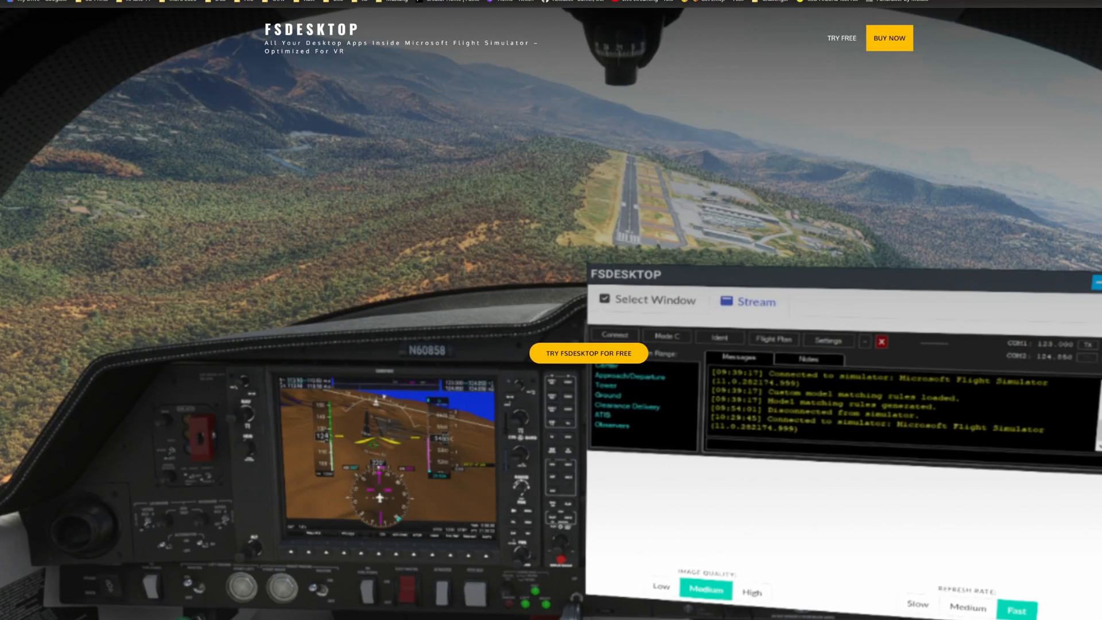
mouse_move(1014, 476)
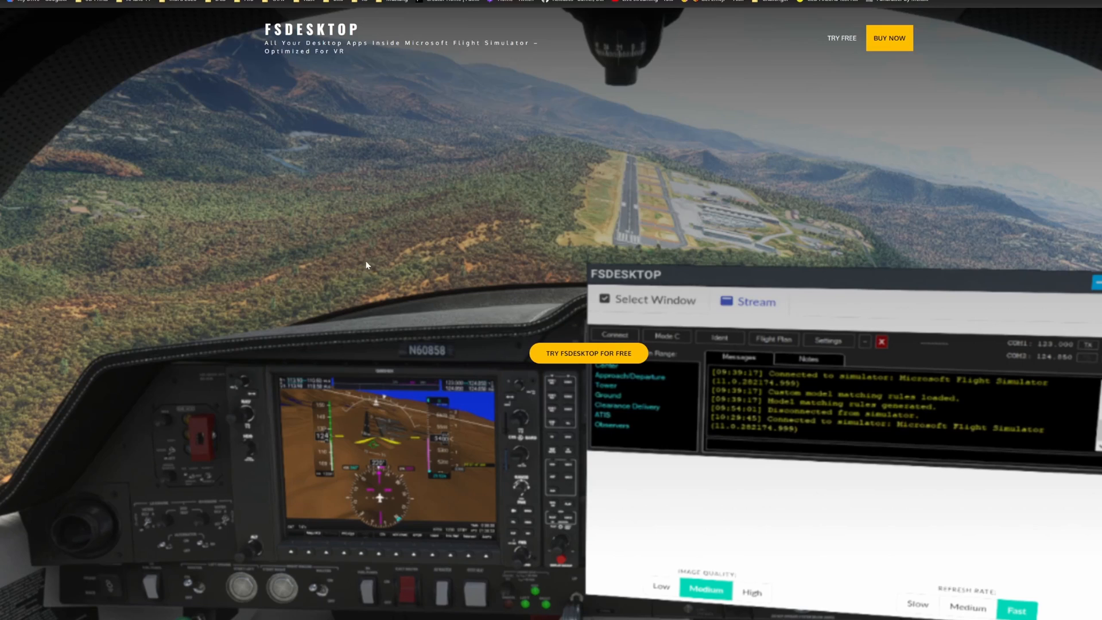
mouse_move(440, 246)
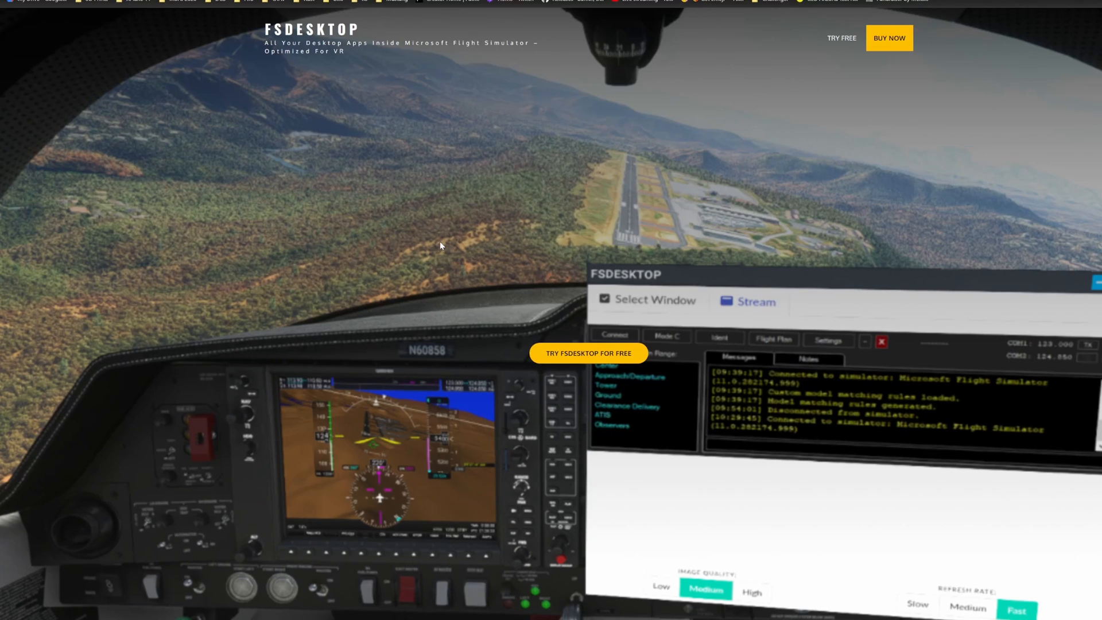
mouse_move(281, 220)
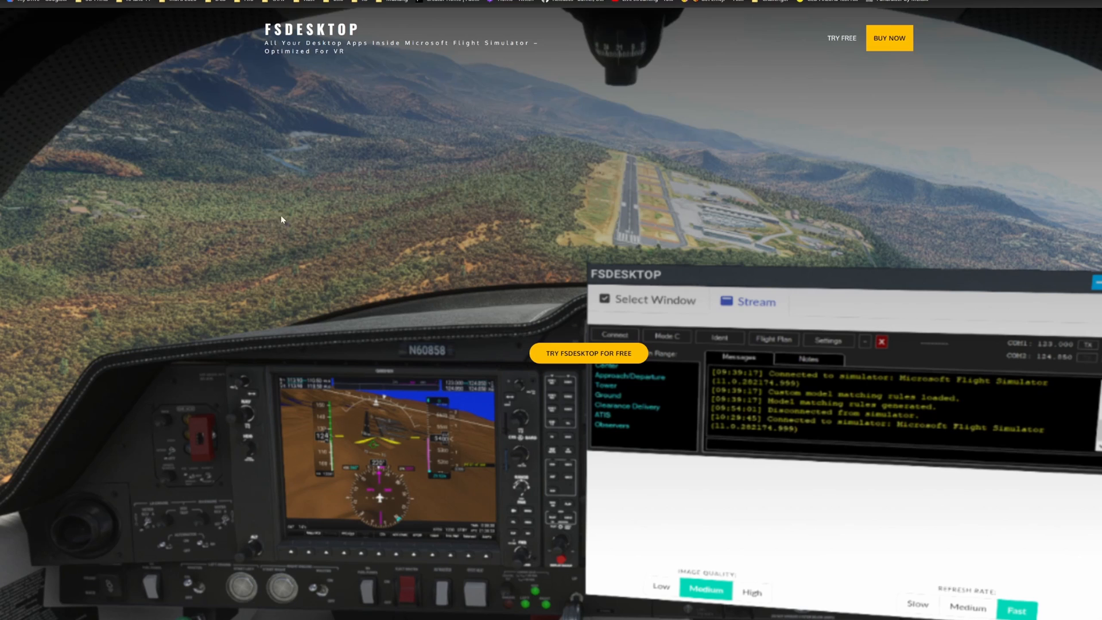
- Bring up the FSDesktop panel from the in-game toolbar, streaming the SPAD.neXt home screen
scroll(down, 3)
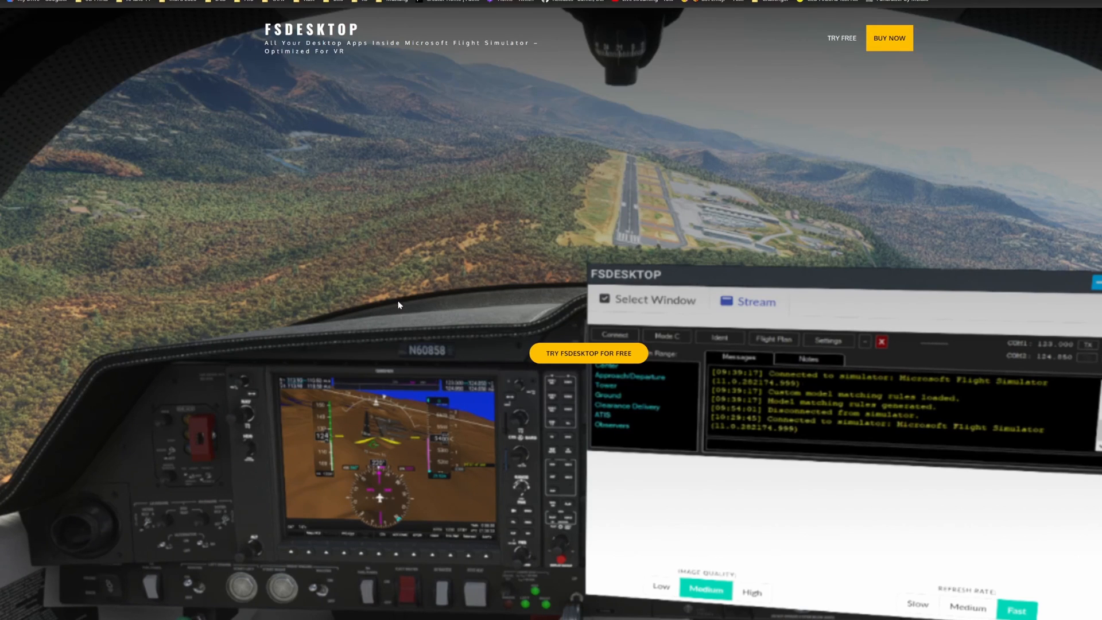
mouse_move(460, 194)
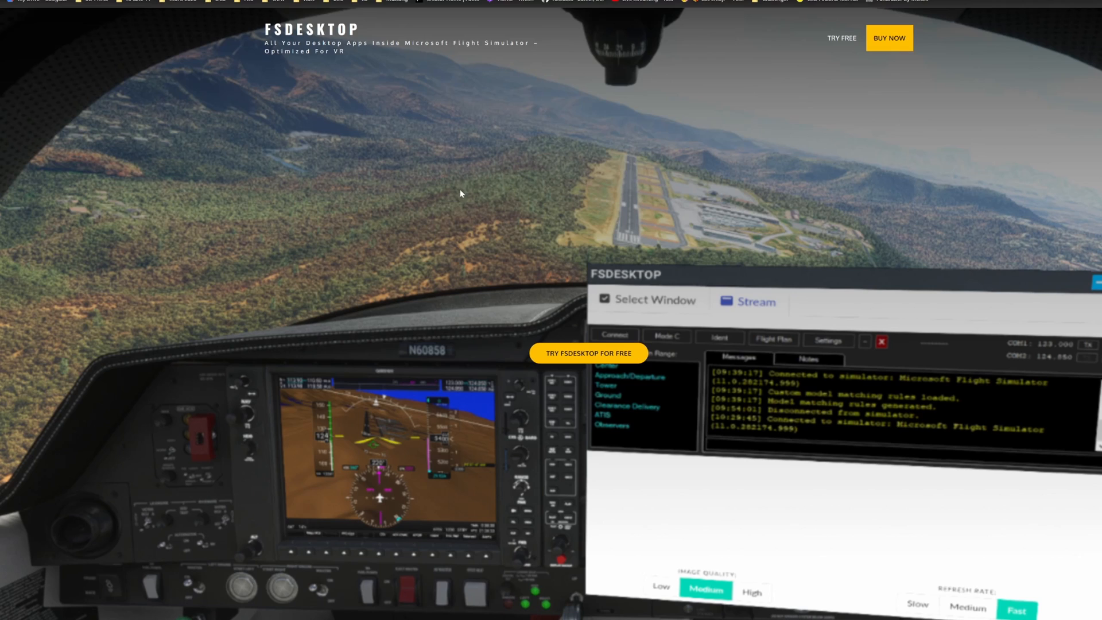
mouse_move(463, 226)
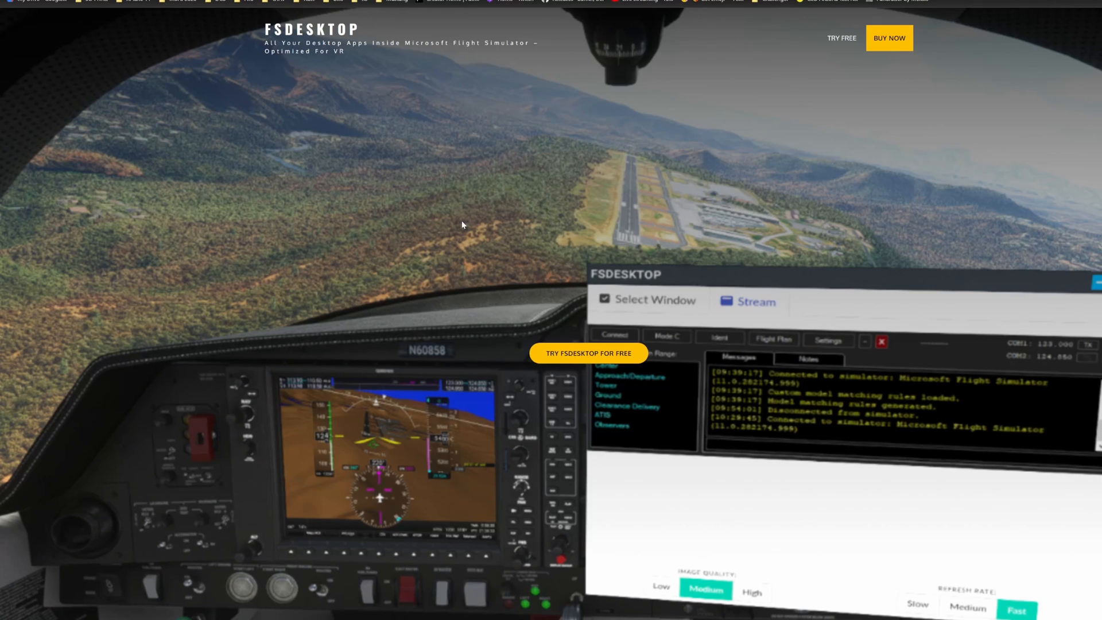
mouse_move(463, 222)
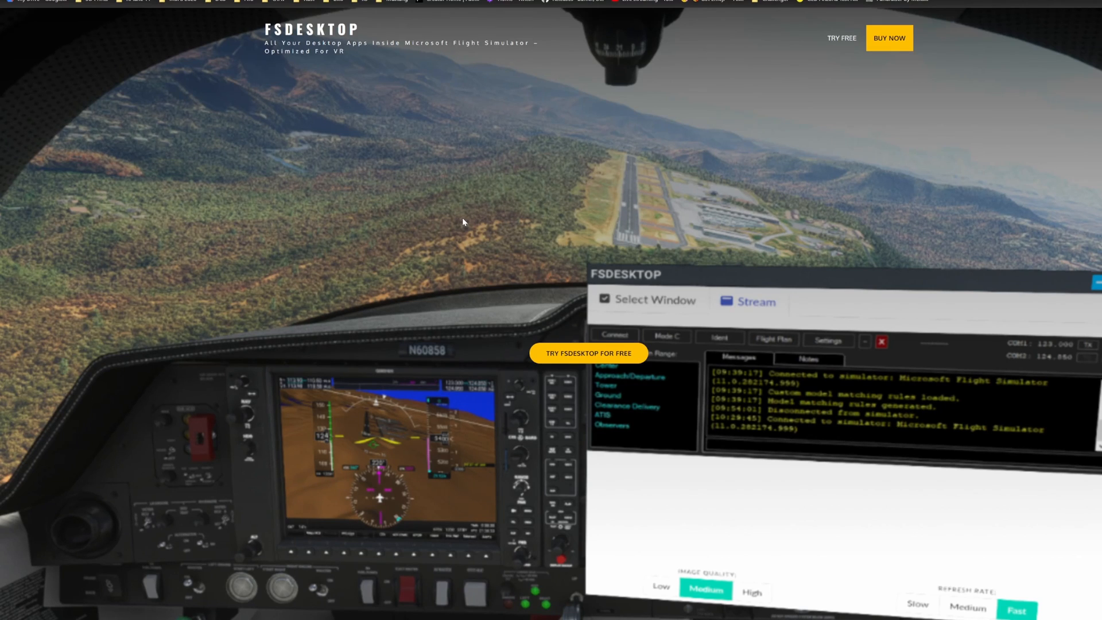
mouse_move(460, 209)
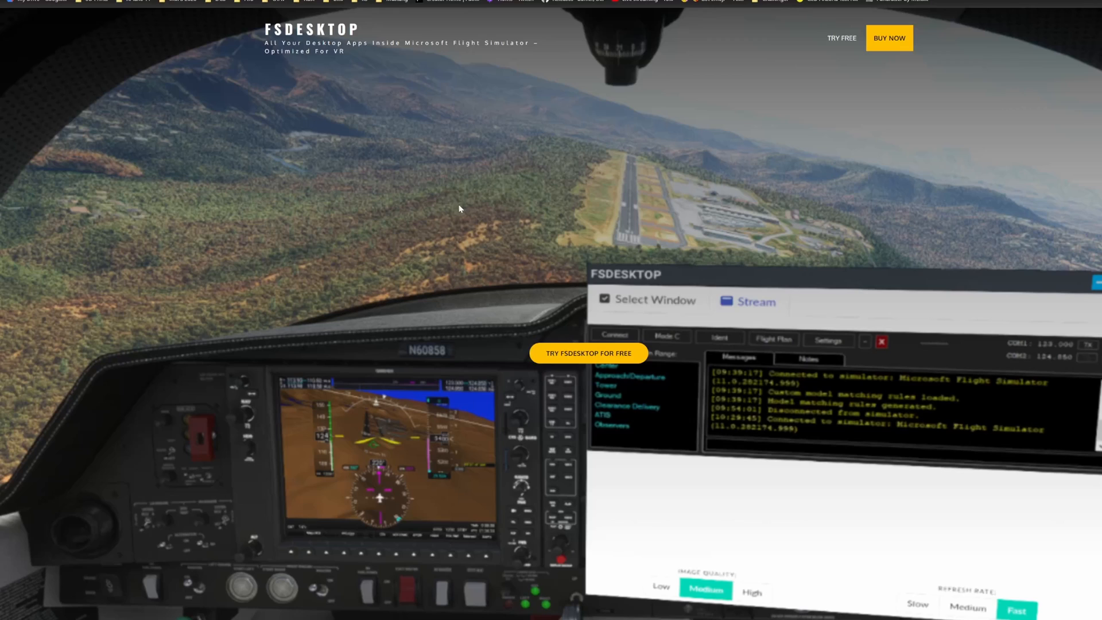
mouse_move(433, 197)
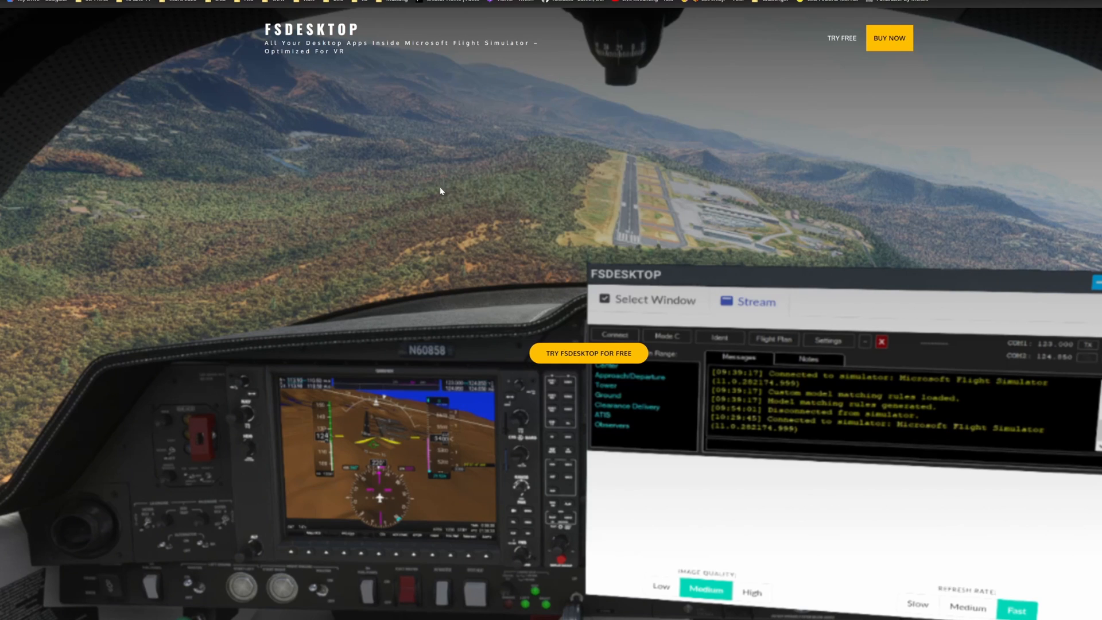
mouse_move(428, 215)
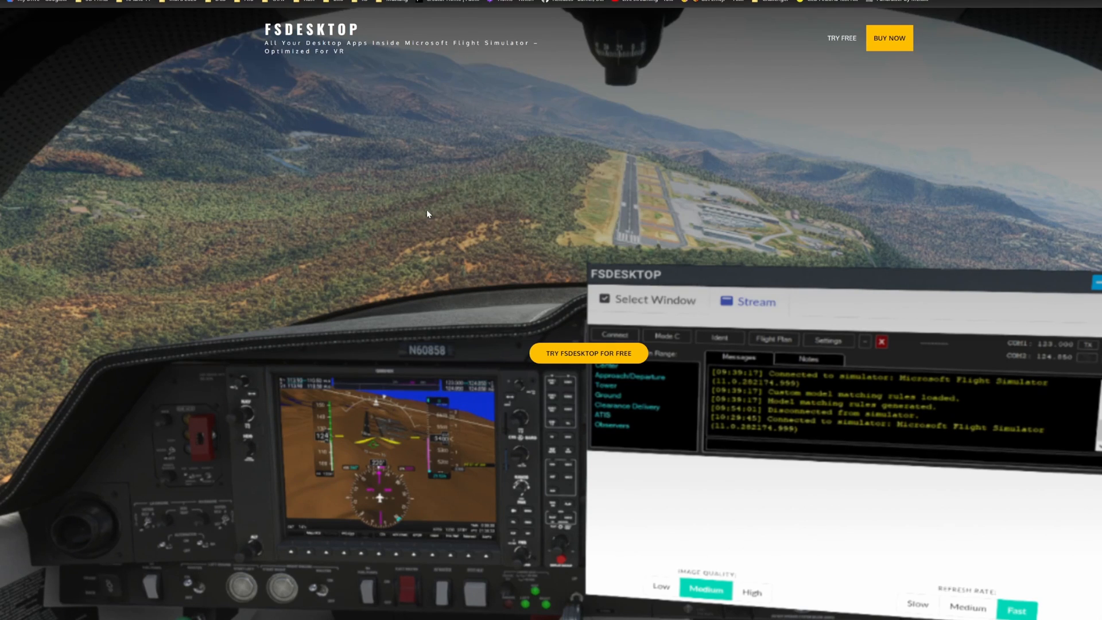
mouse_move(3, 467)
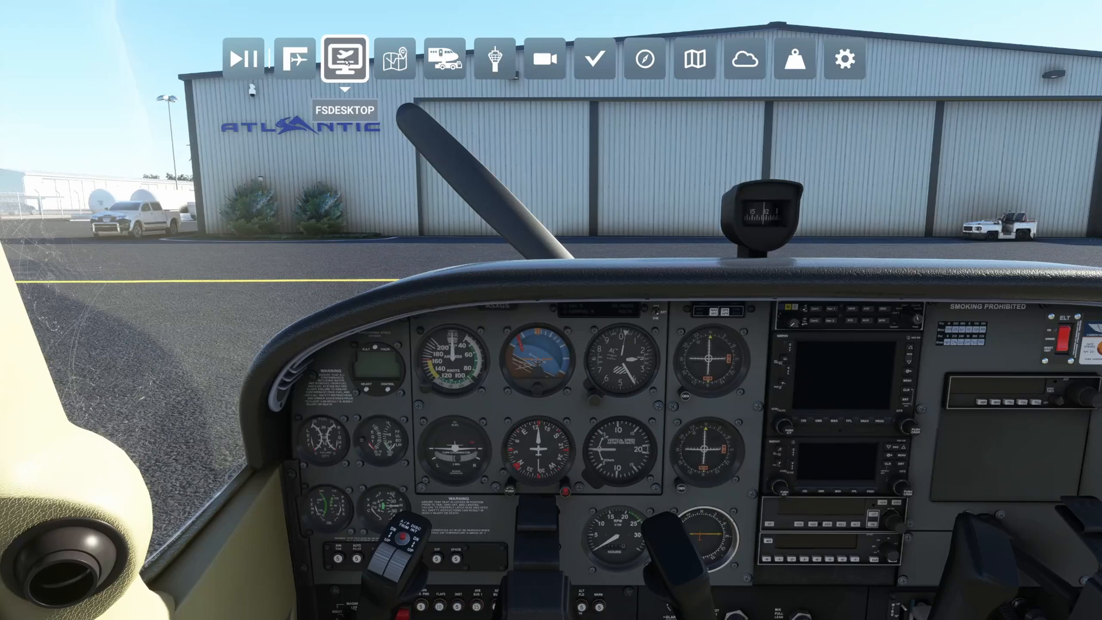
click(343, 59)
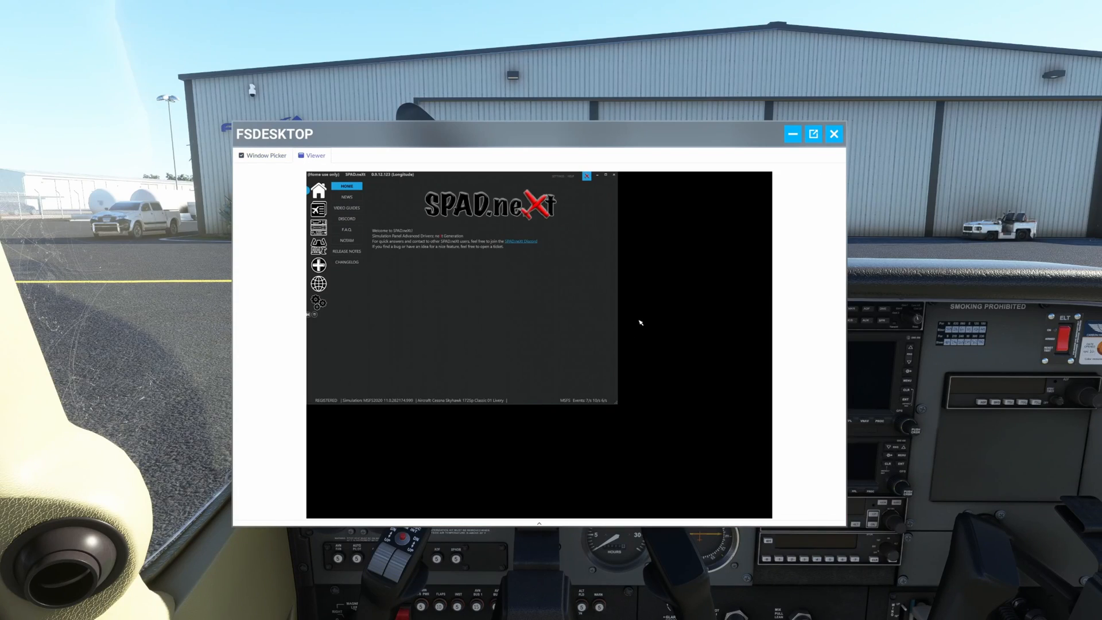
mouse_move(553, 257)
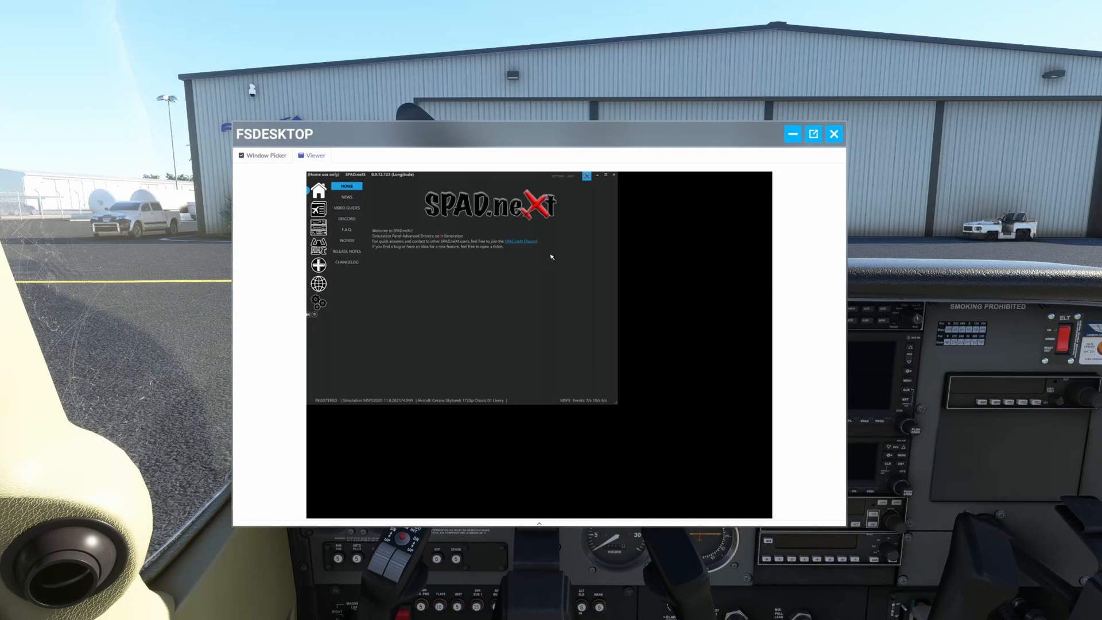
mouse_move(603, 407)
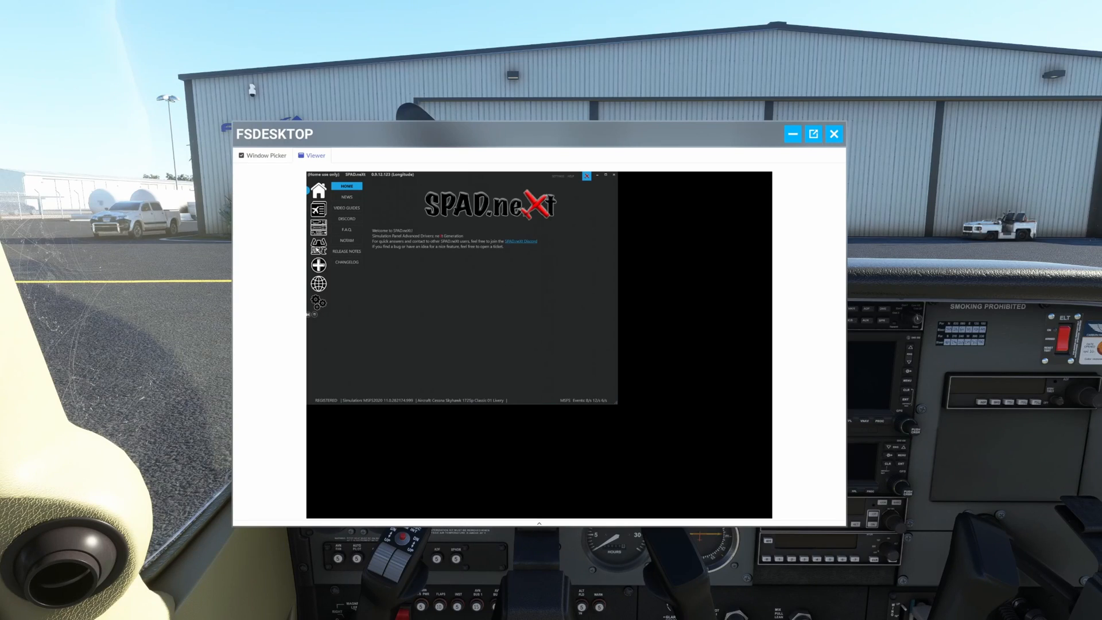
- View the SPAD.neXt profiles, then switch the panel to stream the Windows Calculator from the Window Picker
click(318, 208)
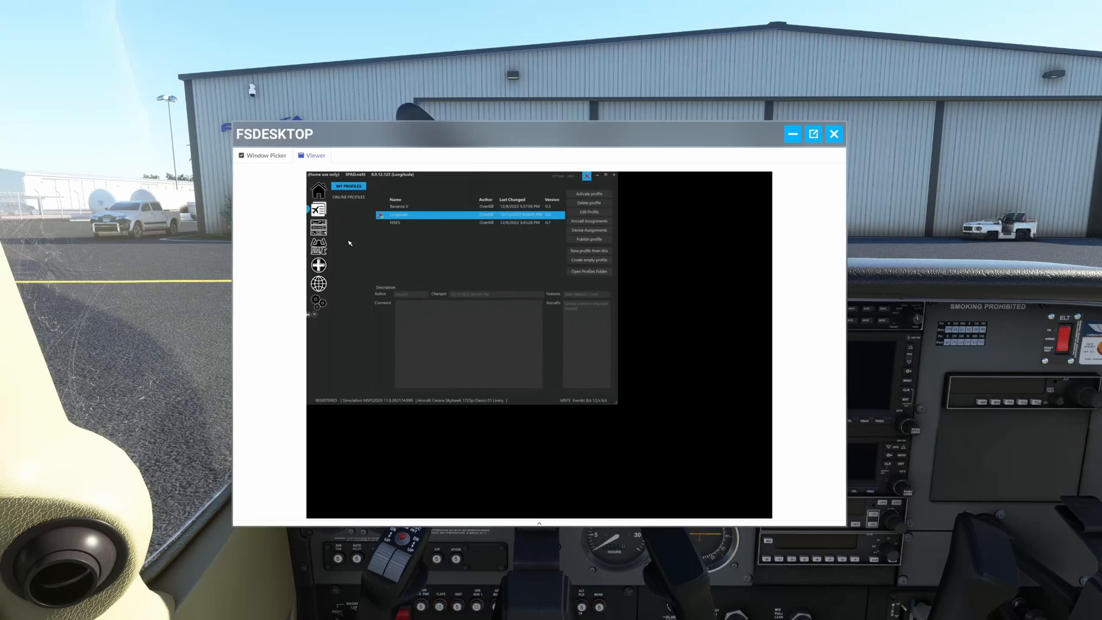
mouse_move(469, 256)
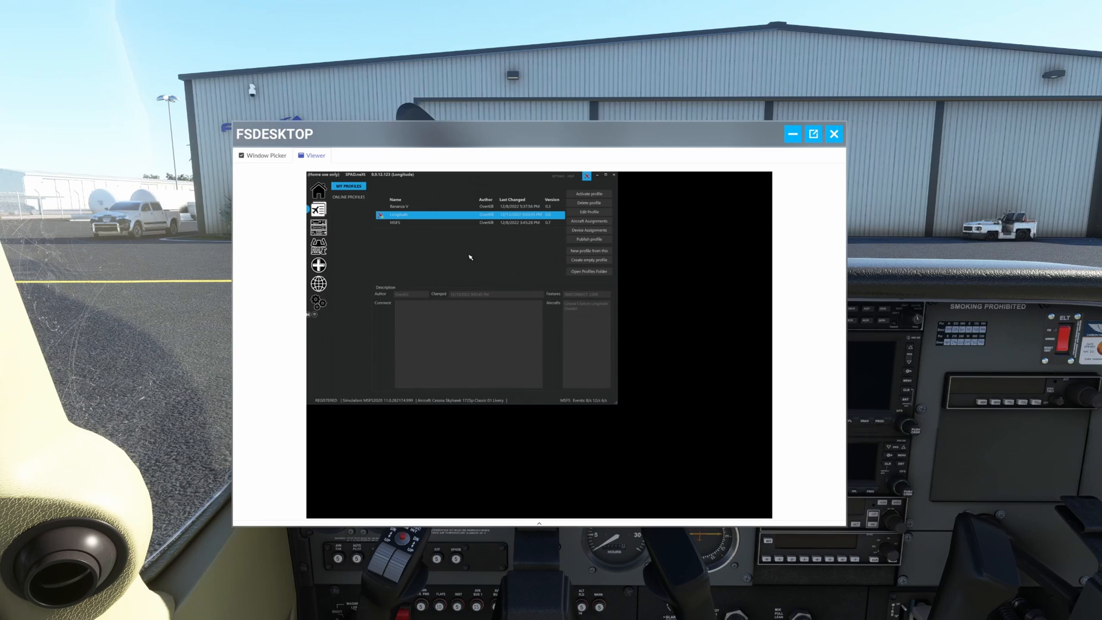
mouse_move(474, 252)
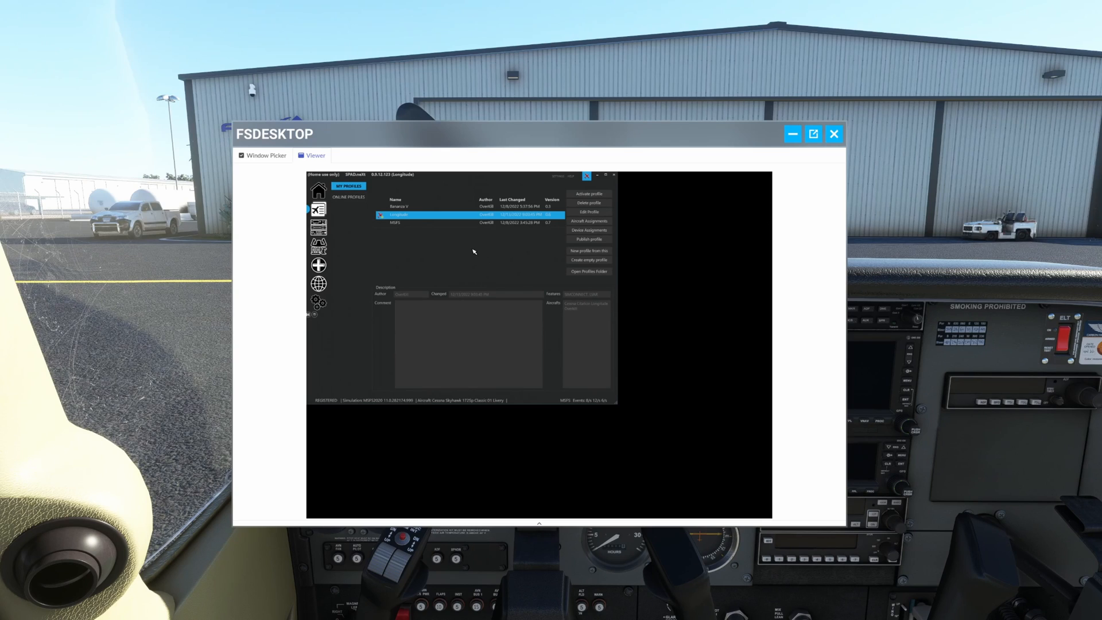
mouse_move(582, 251)
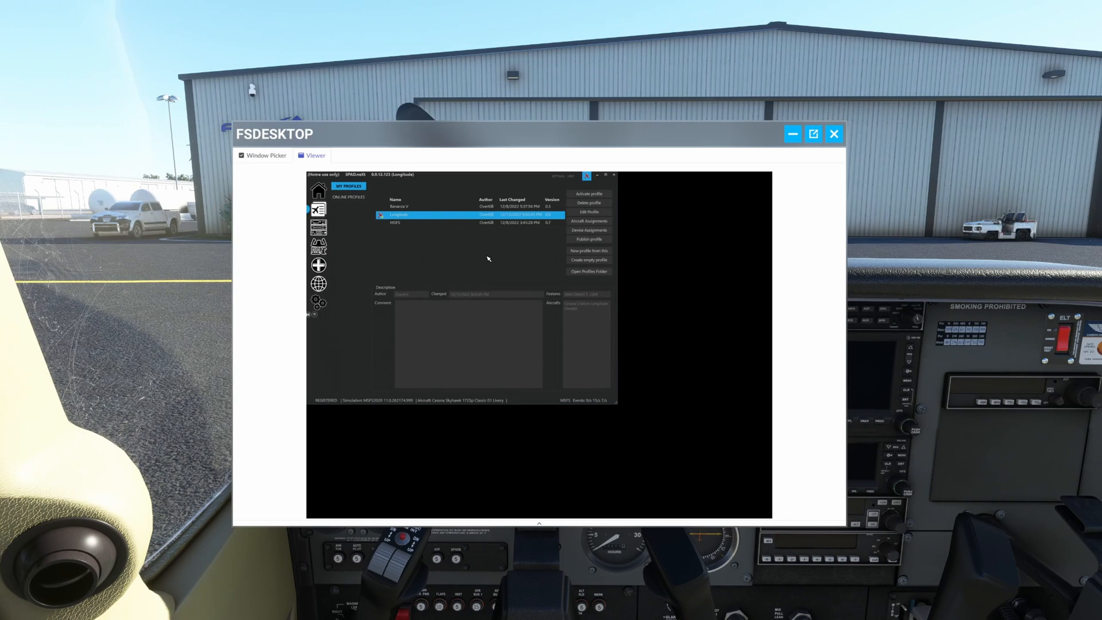
mouse_move(473, 262)
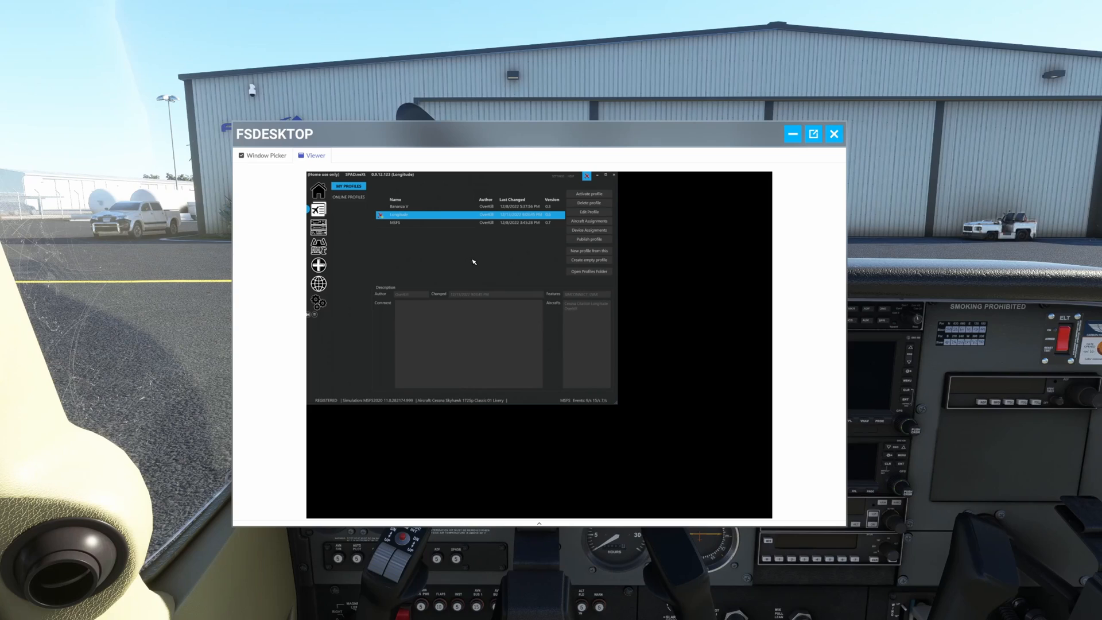
mouse_move(459, 241)
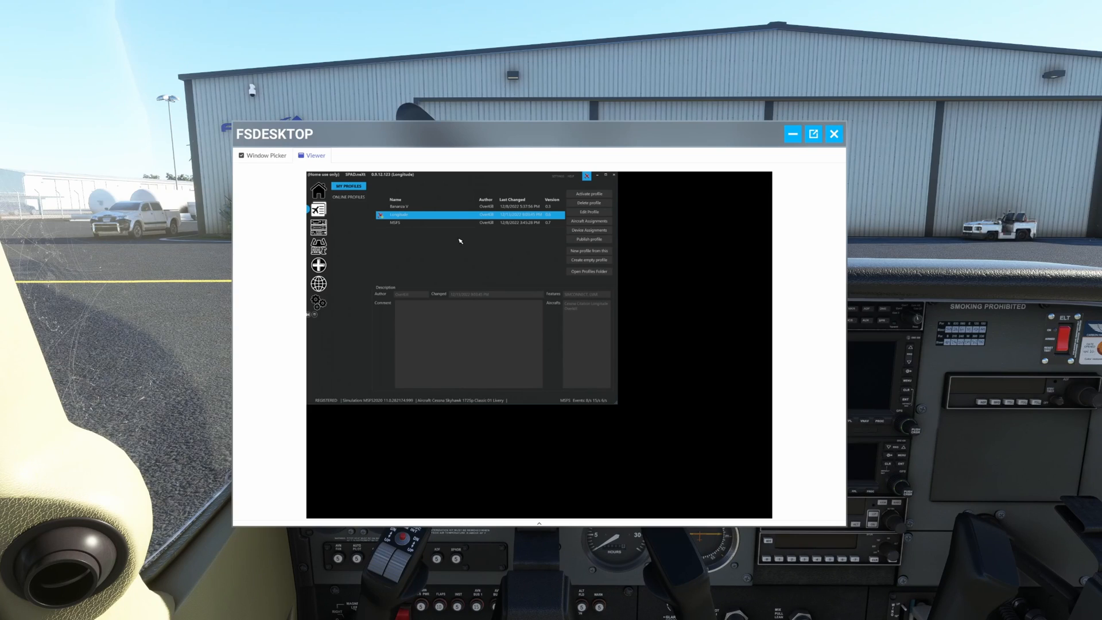
mouse_move(462, 243)
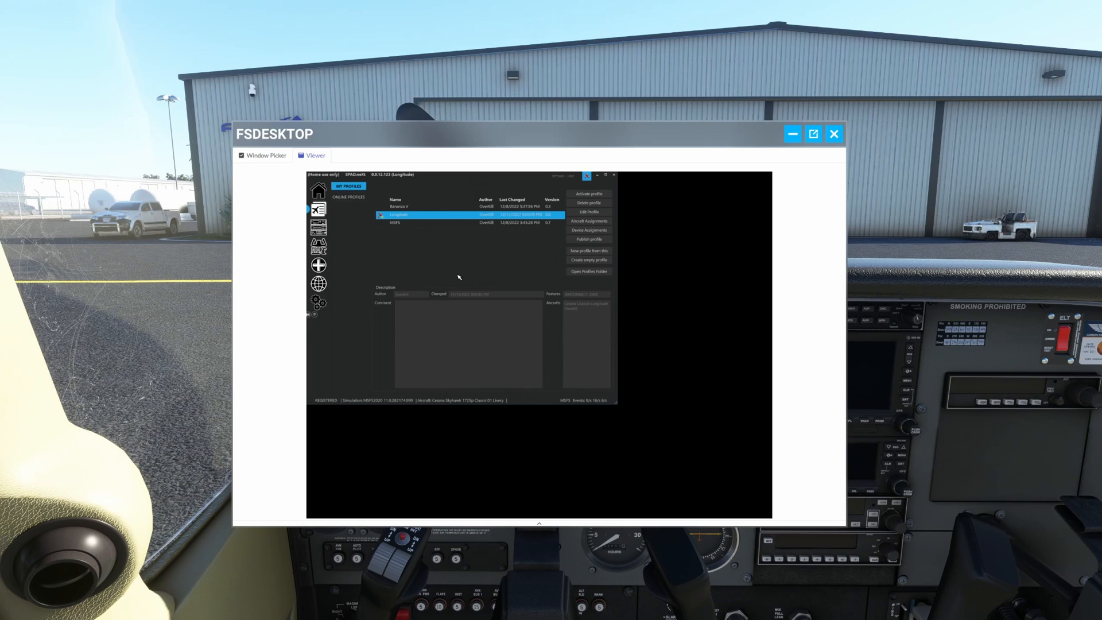
mouse_move(560, 241)
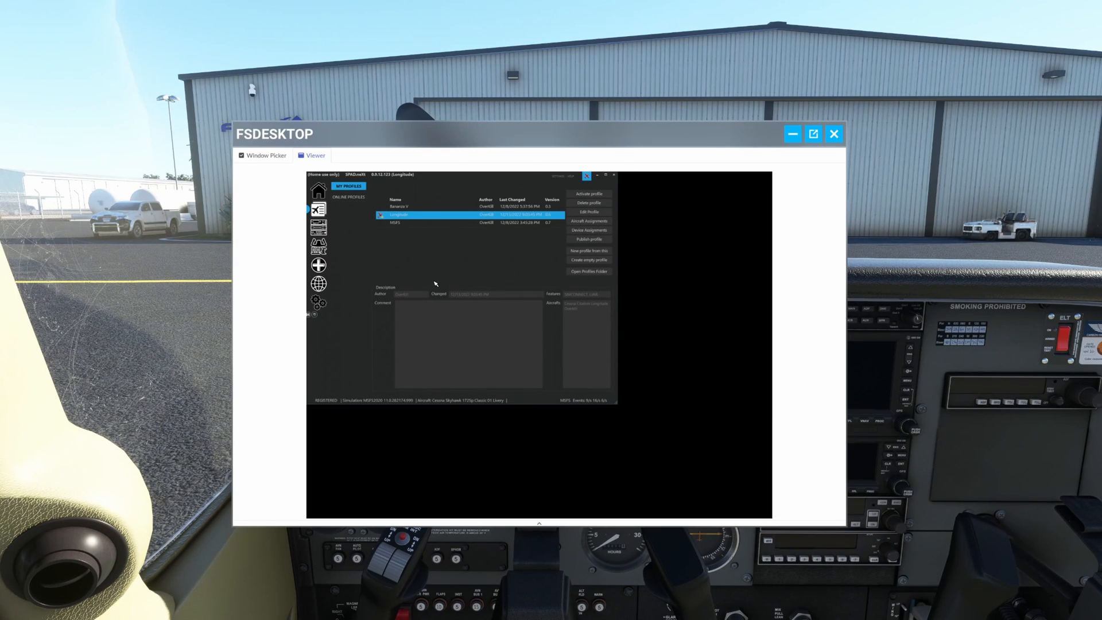
mouse_move(510, 352)
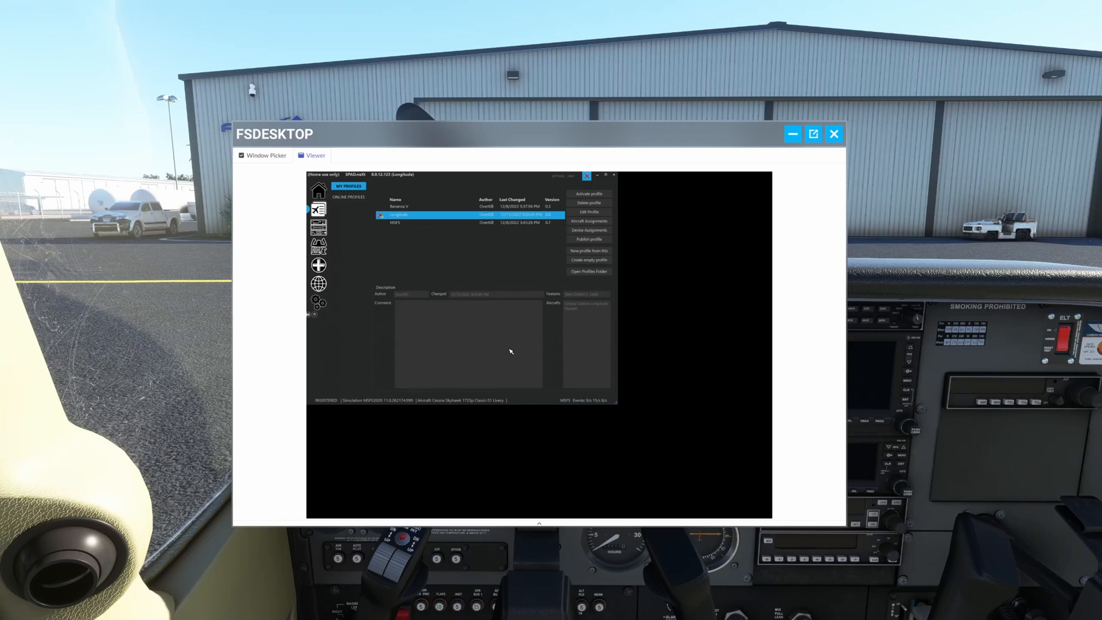
mouse_move(512, 281)
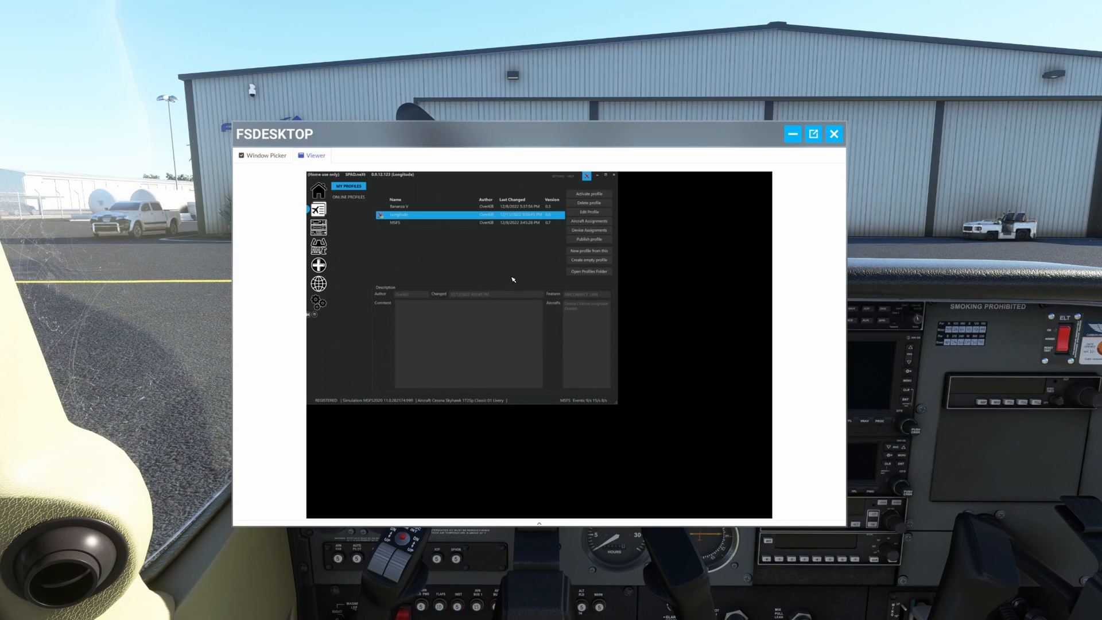
mouse_move(410, 249)
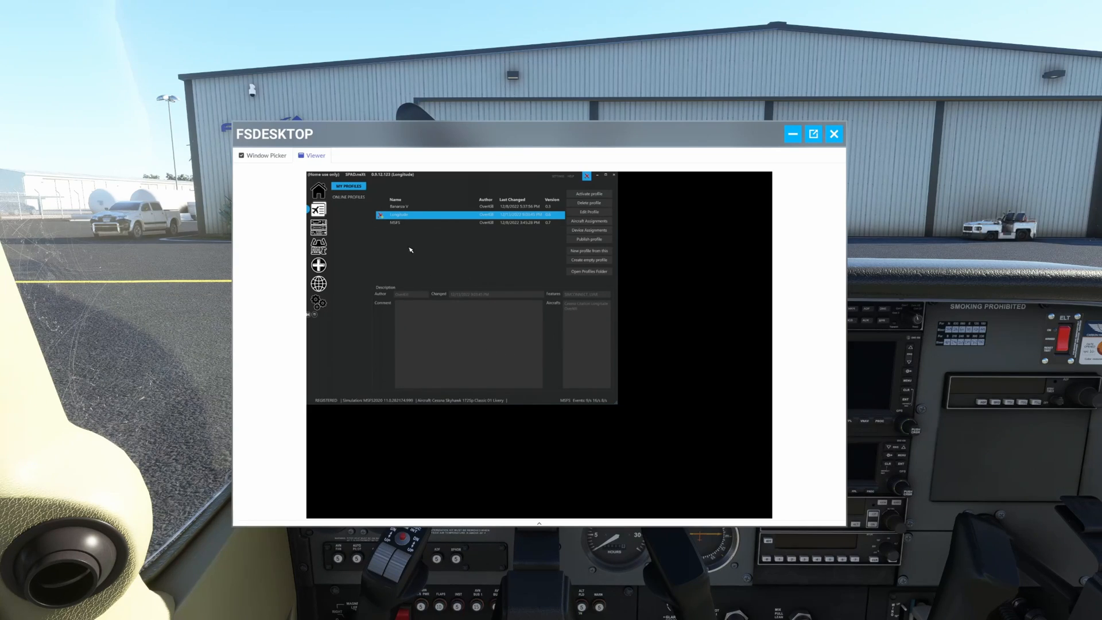
mouse_move(404, 264)
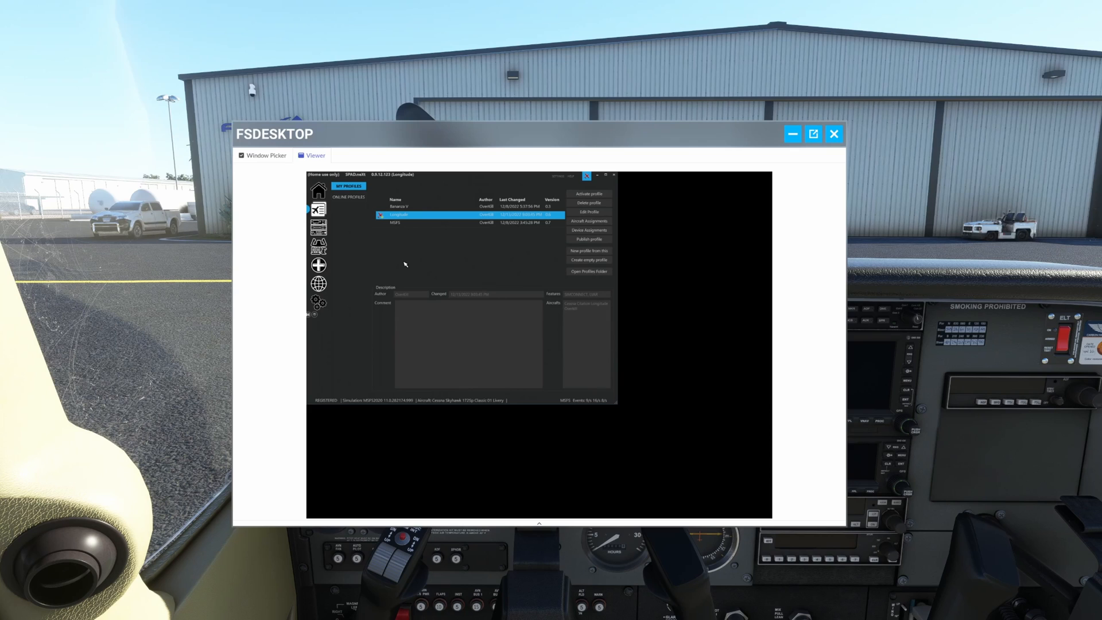
mouse_move(290, 177)
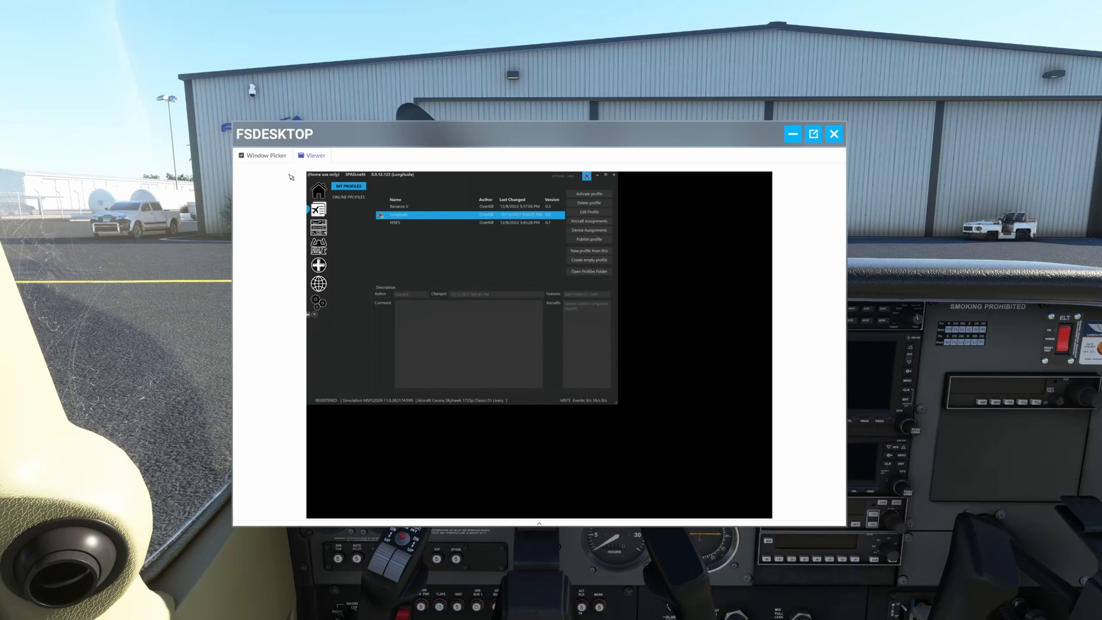
click(262, 155)
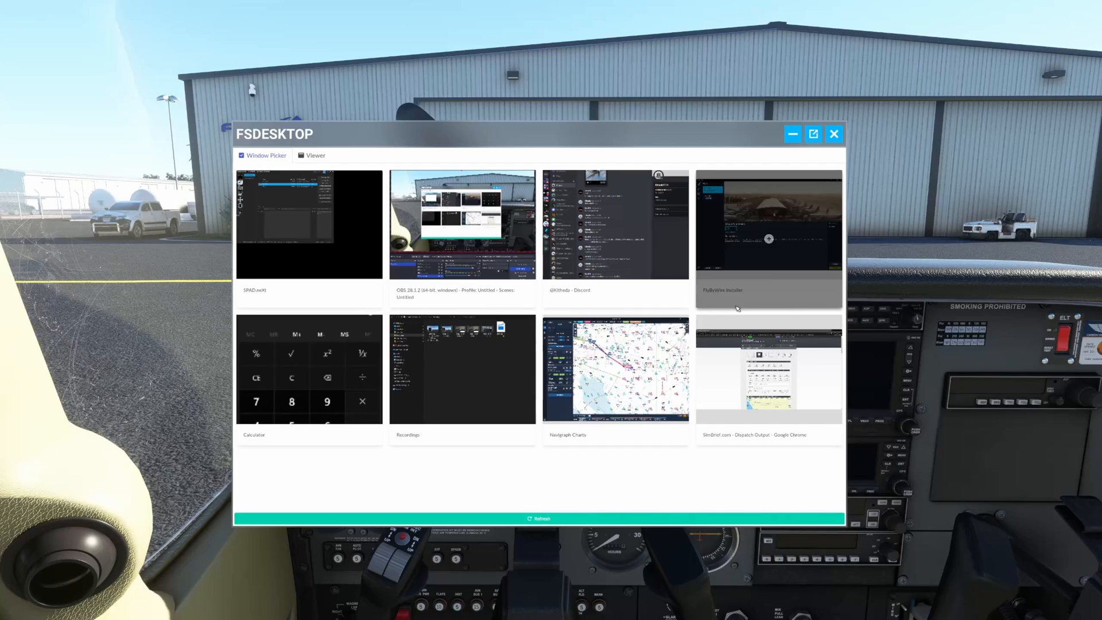
click(309, 368)
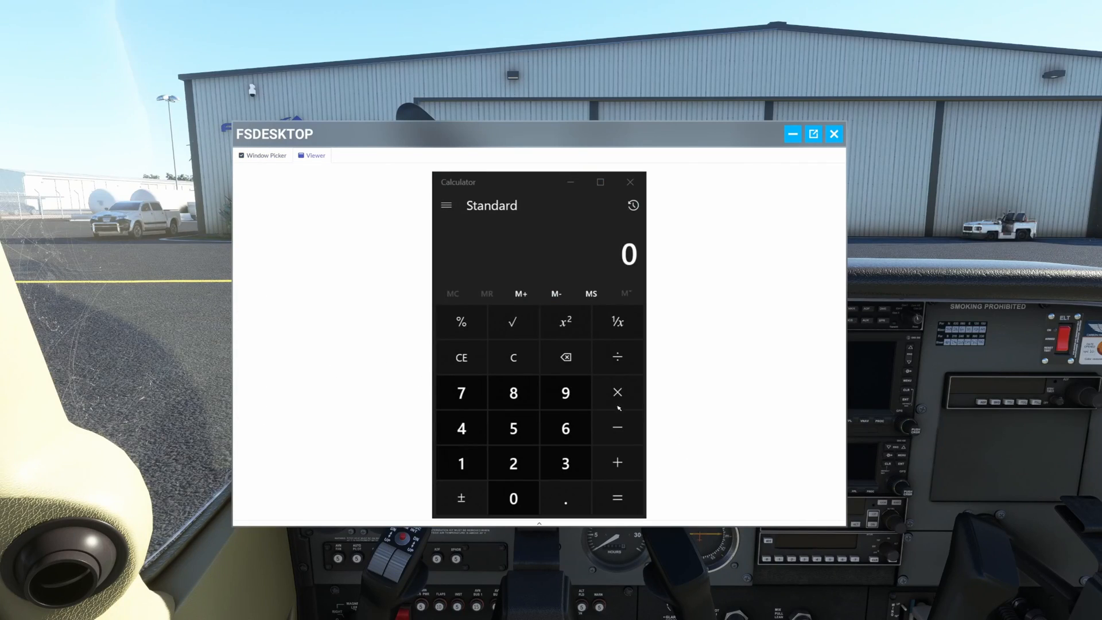
- Enter 8,554,569 on the streamed calculator, then pick the SimBrief Dispatch Output window to stream
click(513, 392)
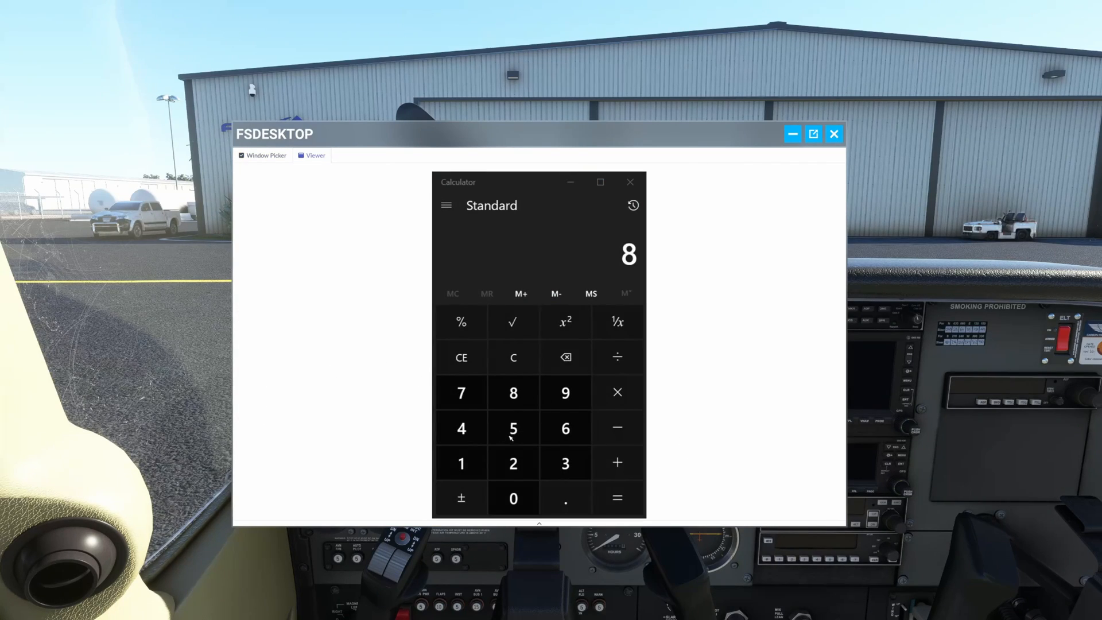
click(512, 429)
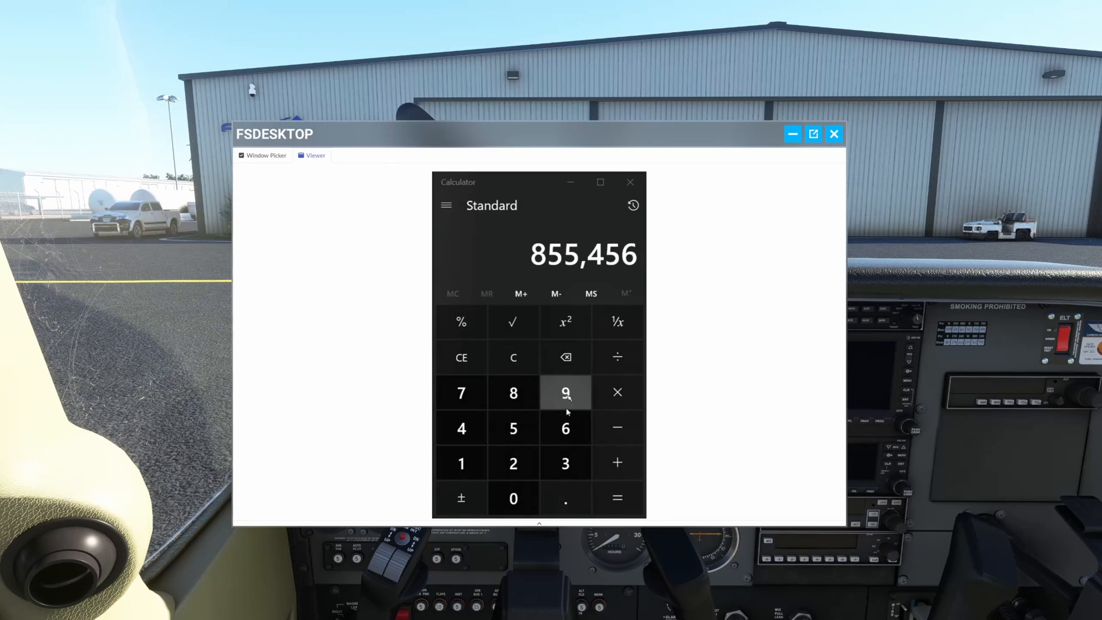
click(565, 393)
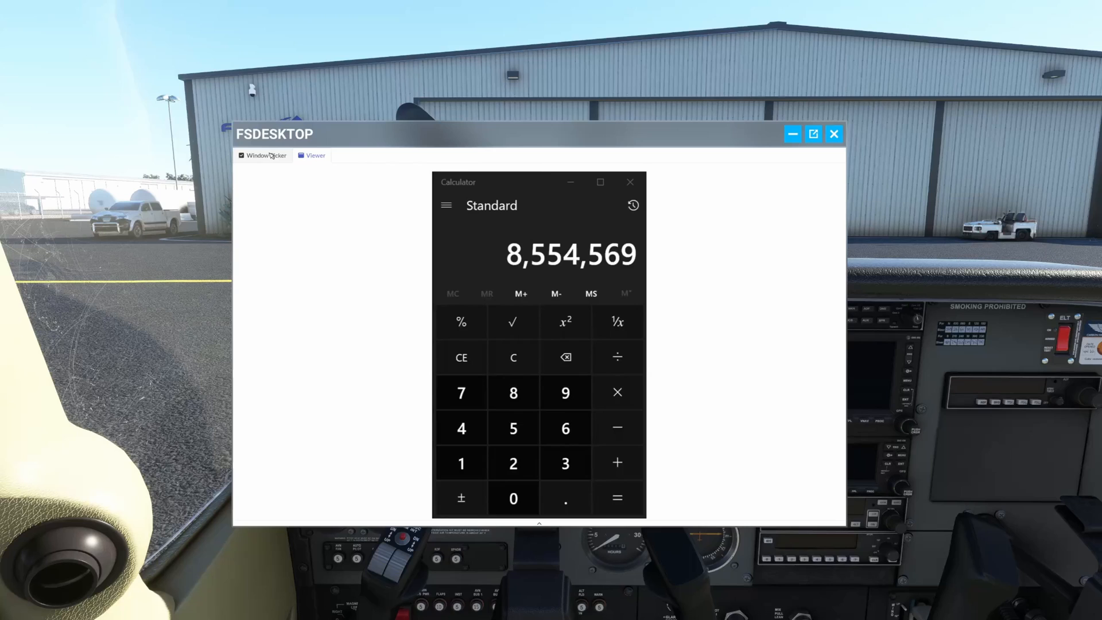
click(265, 155)
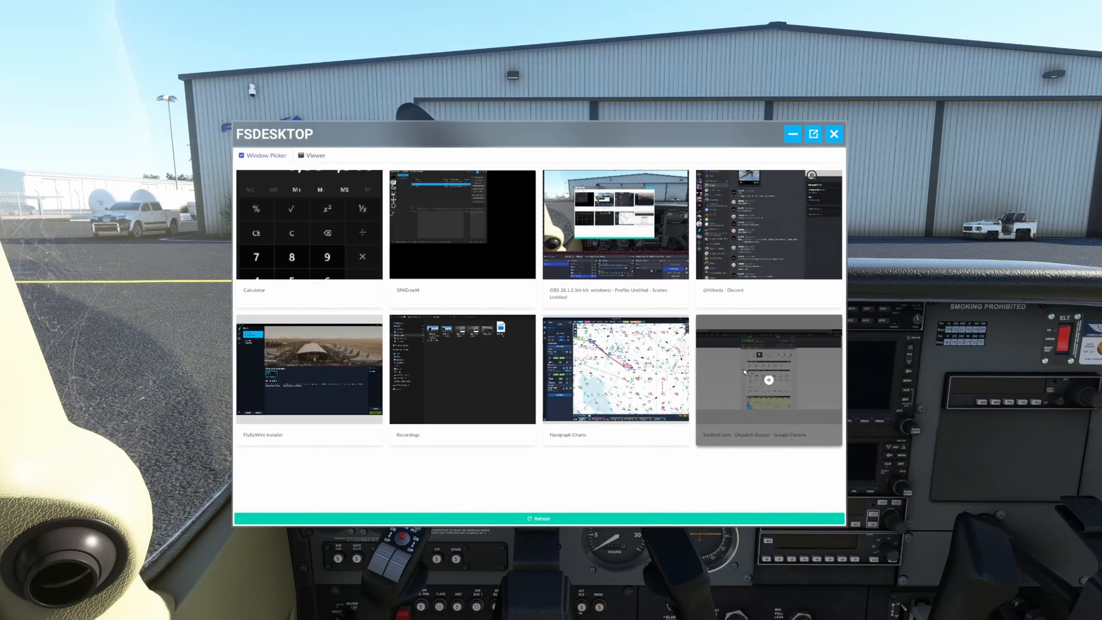
click(769, 371)
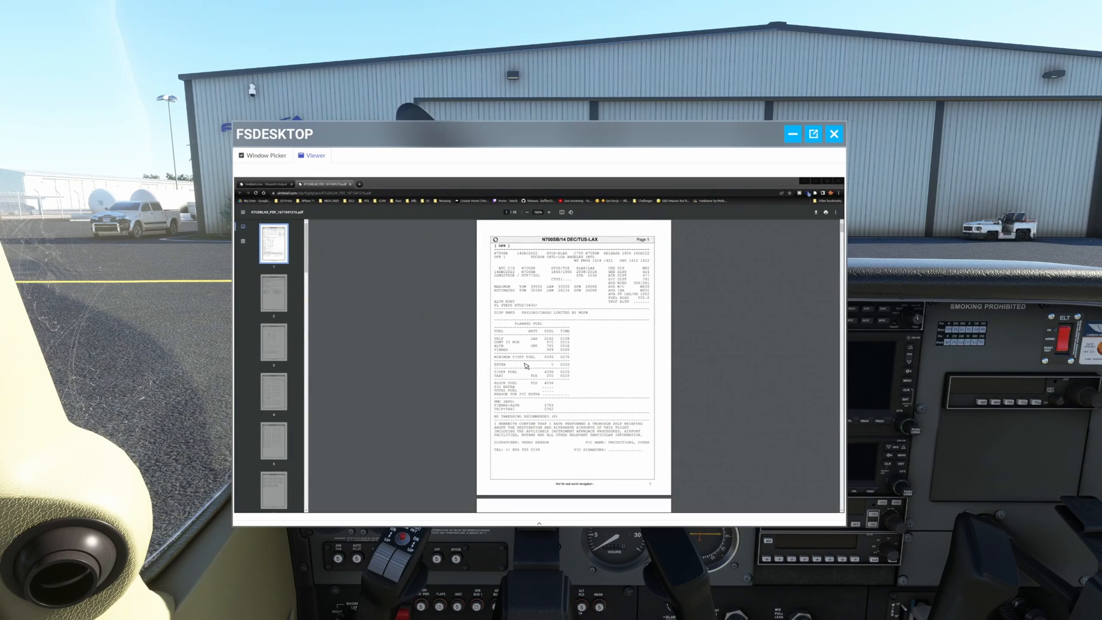
mouse_move(581, 351)
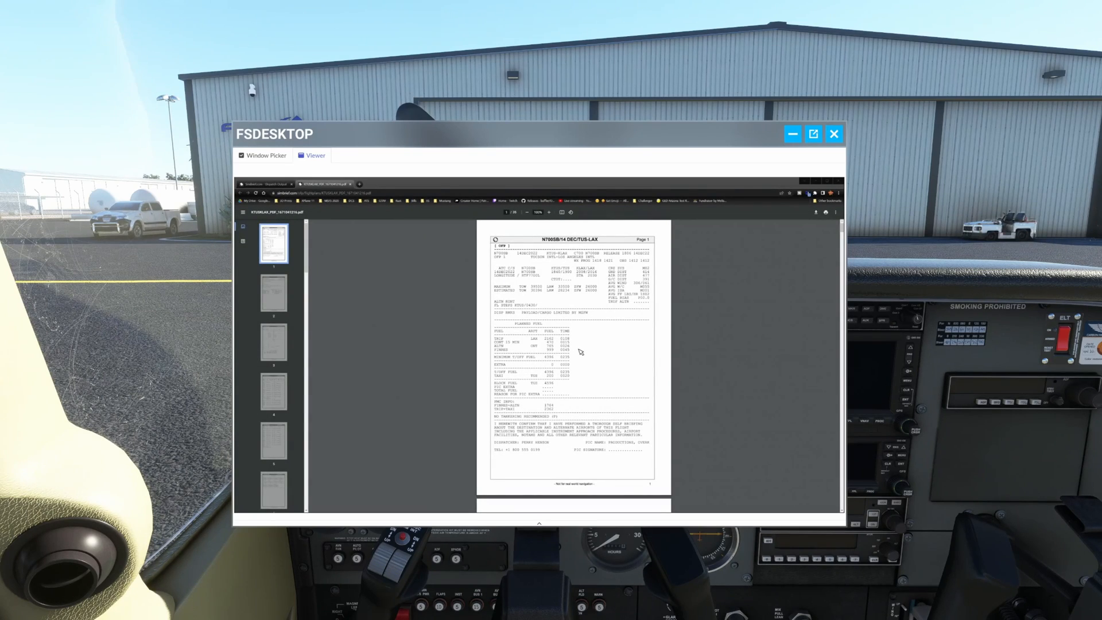
mouse_move(576, 287)
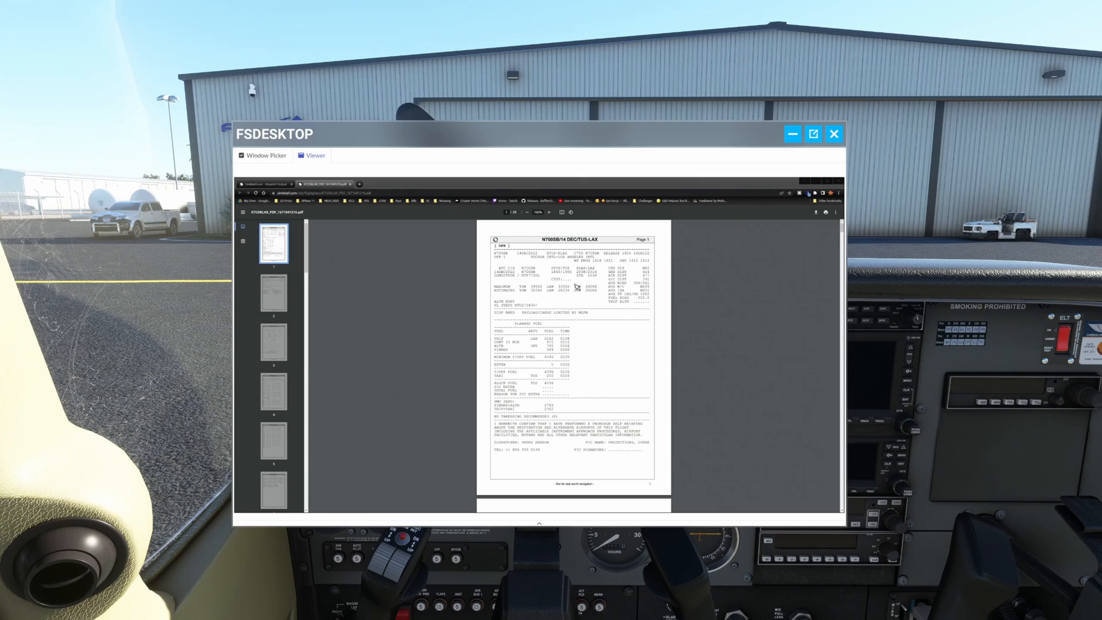
mouse_move(550, 244)
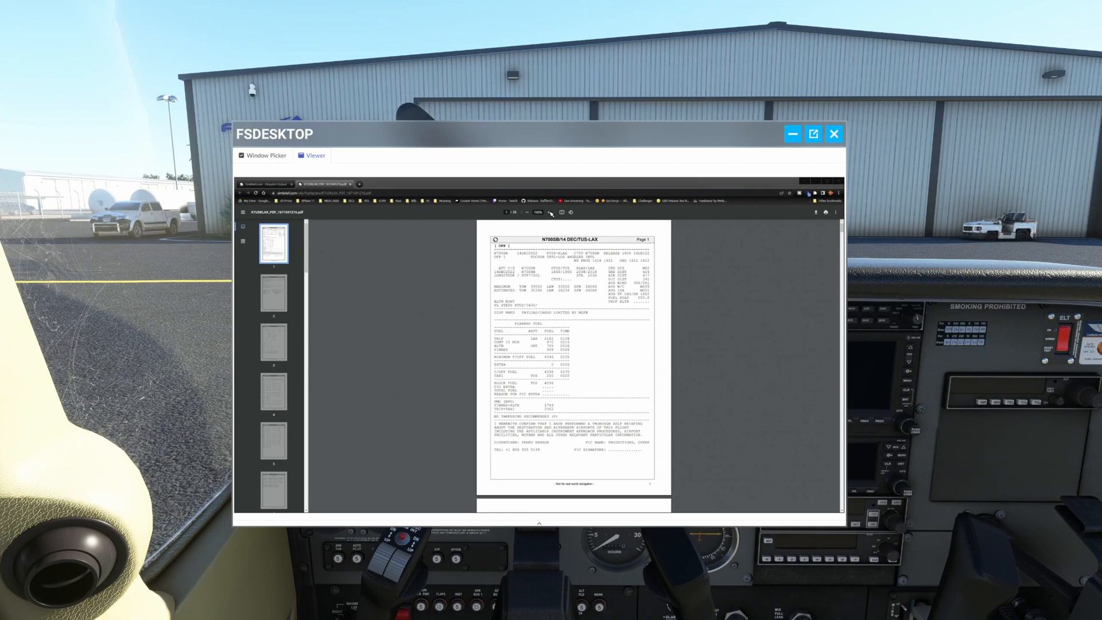
- Zoom in twice on the N700SB TUS–LAX SimBrief flight plan page to make it readable
click(549, 212)
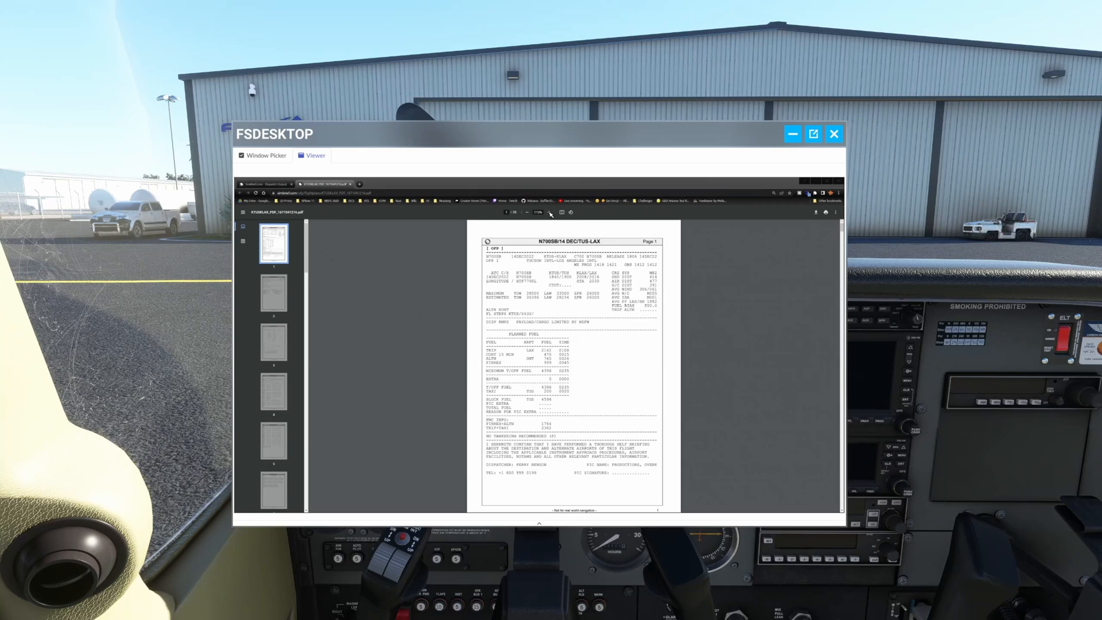
click(549, 212)
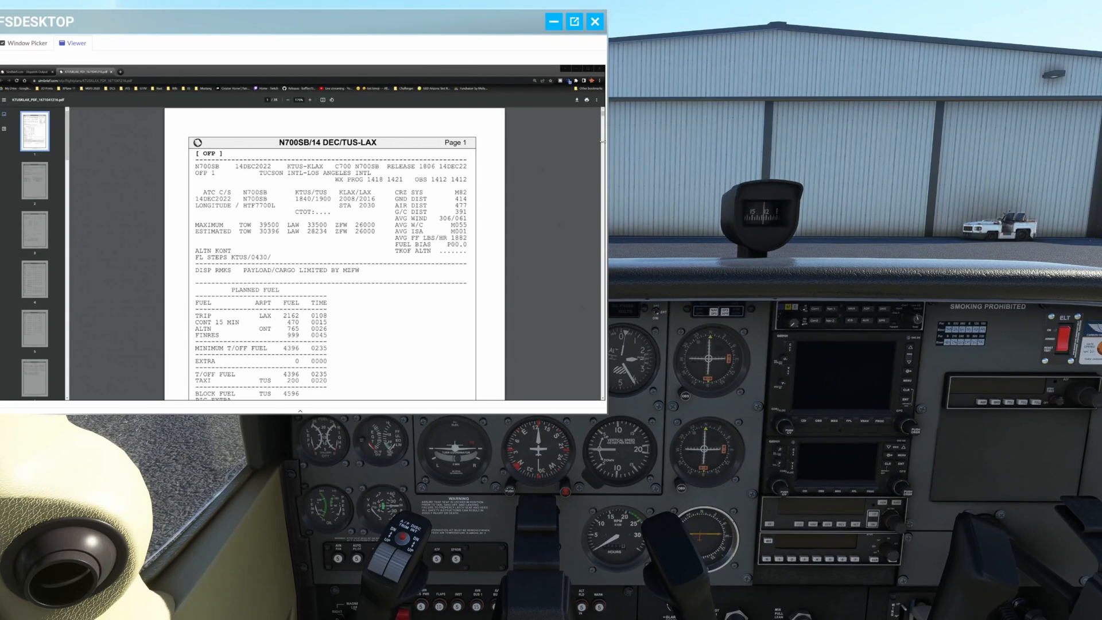
mouse_move(587, 390)
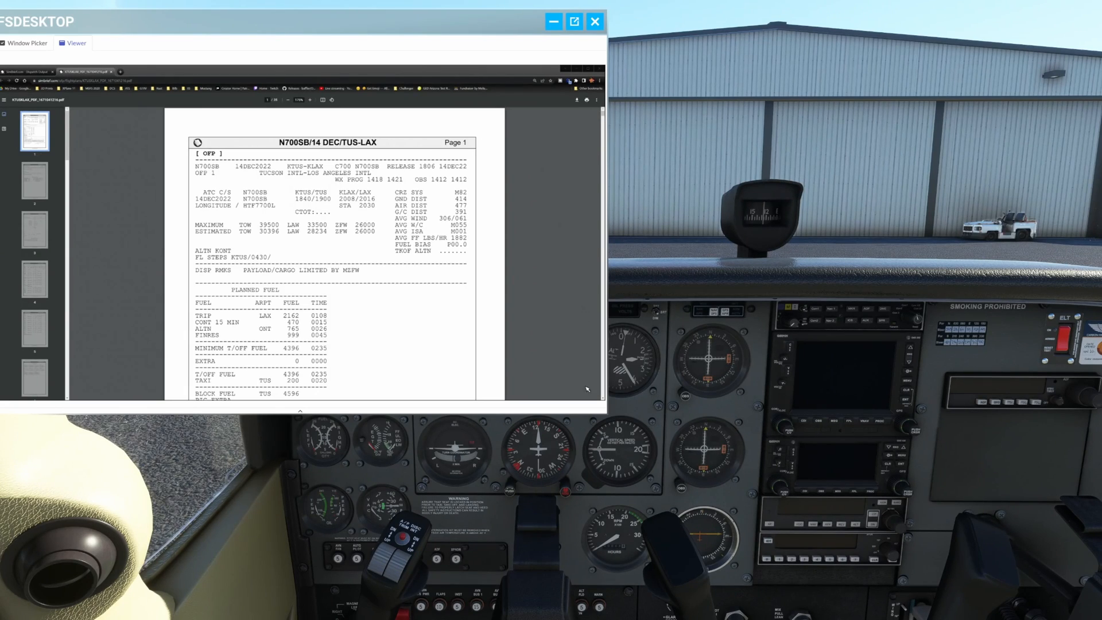
mouse_move(605, 402)
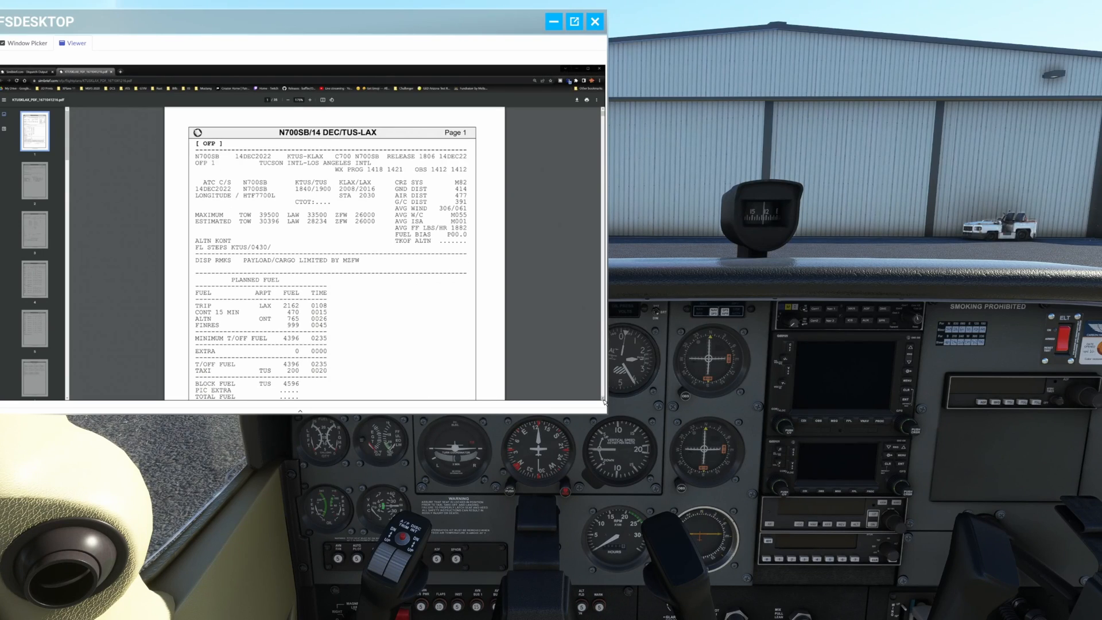
- Scroll the SimBrief plan down to page 2's alternate route and KTUS–KLAX routing
scroll(down, 3)
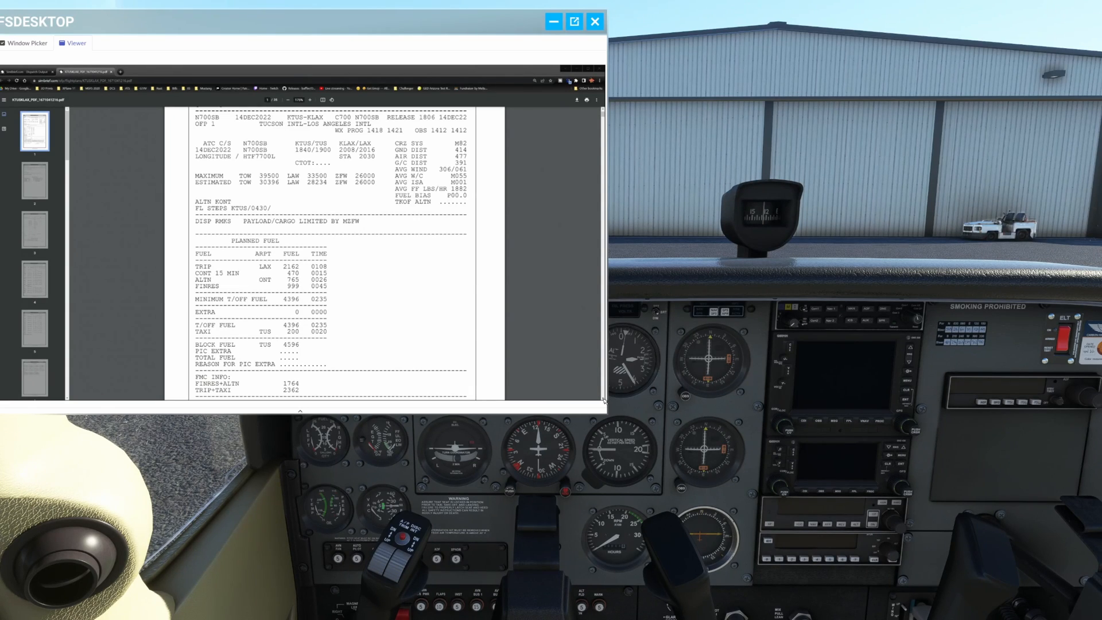
scroll(down, 3)
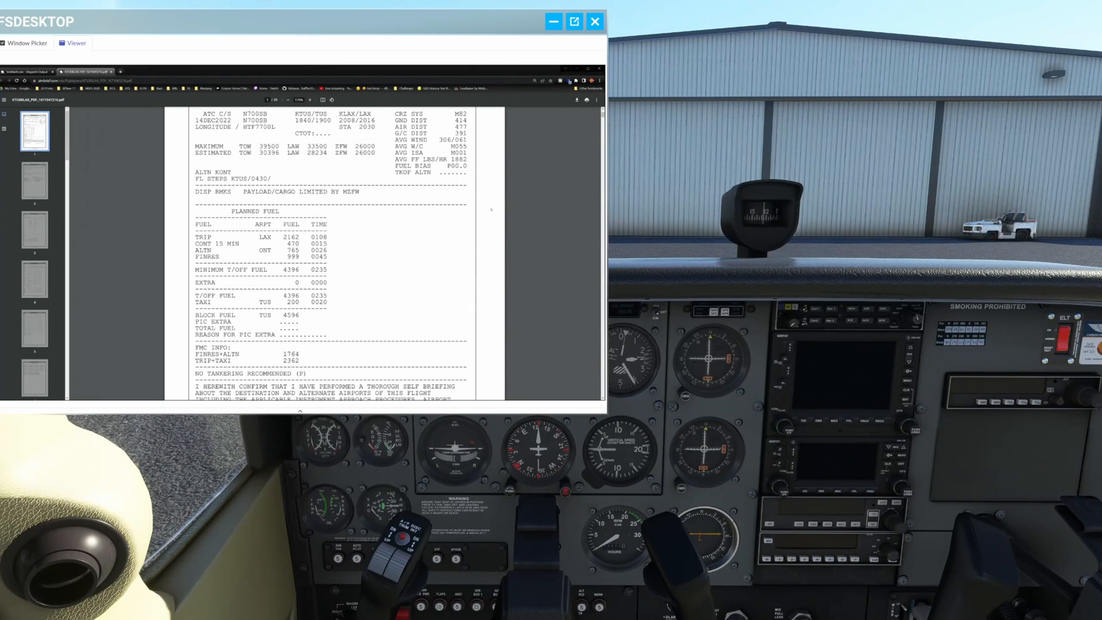
scroll(down, 3)
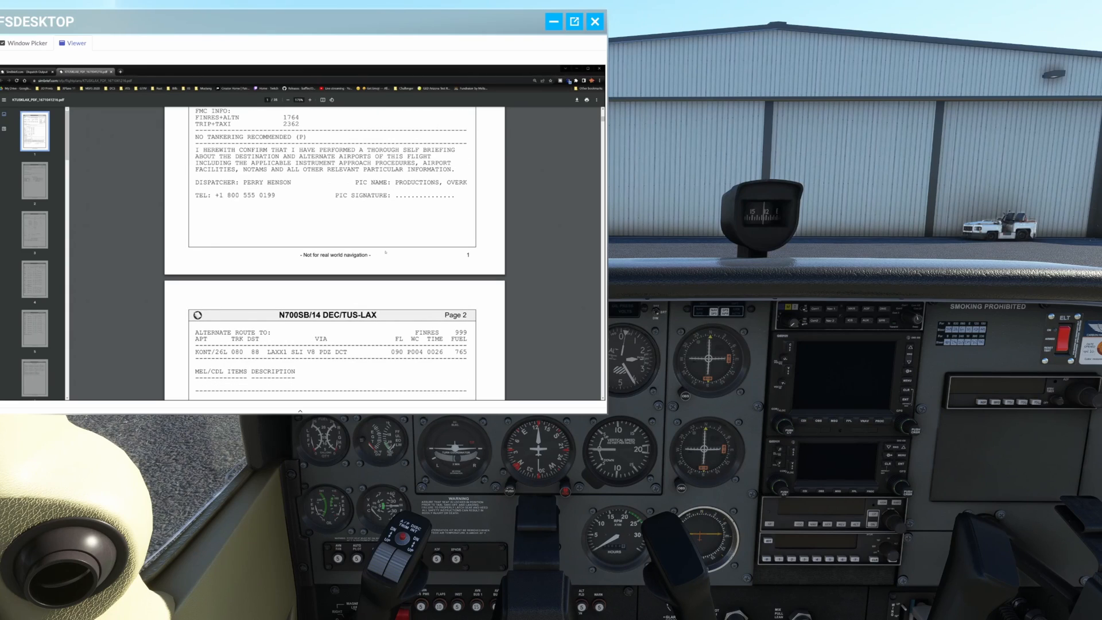
scroll(down, 3)
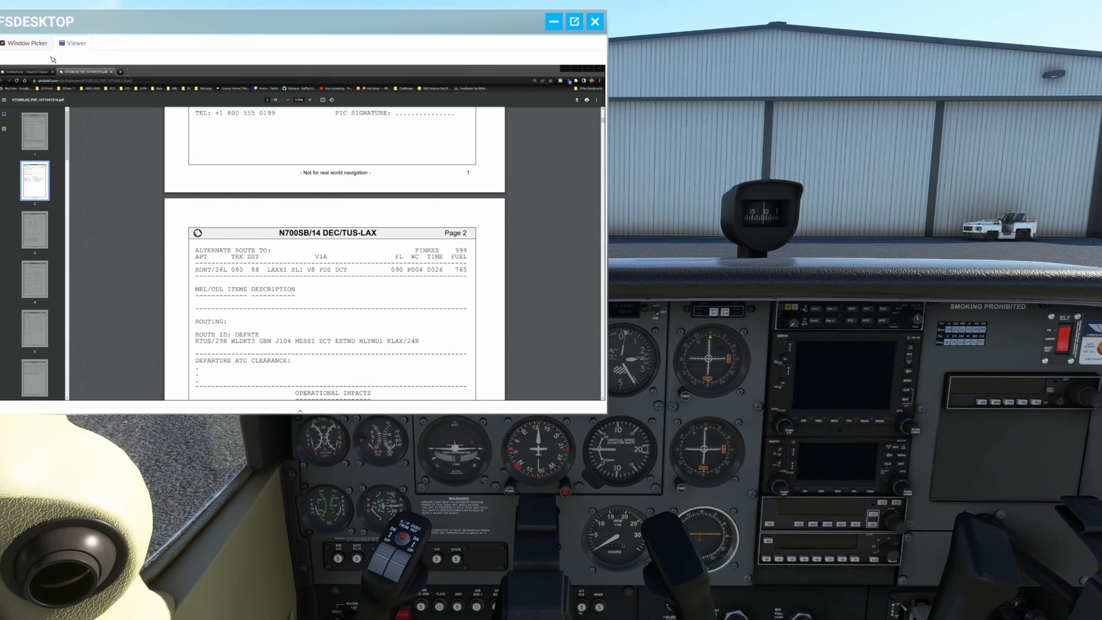
mouse_move(116, 170)
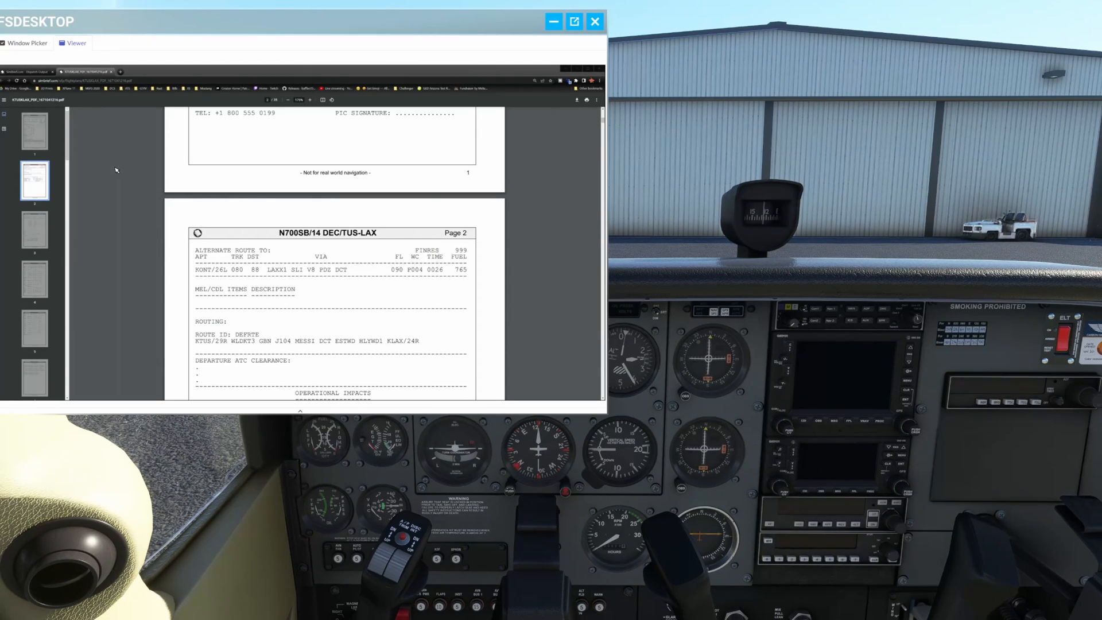
- Show the Navigraph Charts KTUS–KLAX route map in the panel, then return to the window list
click(27, 42)
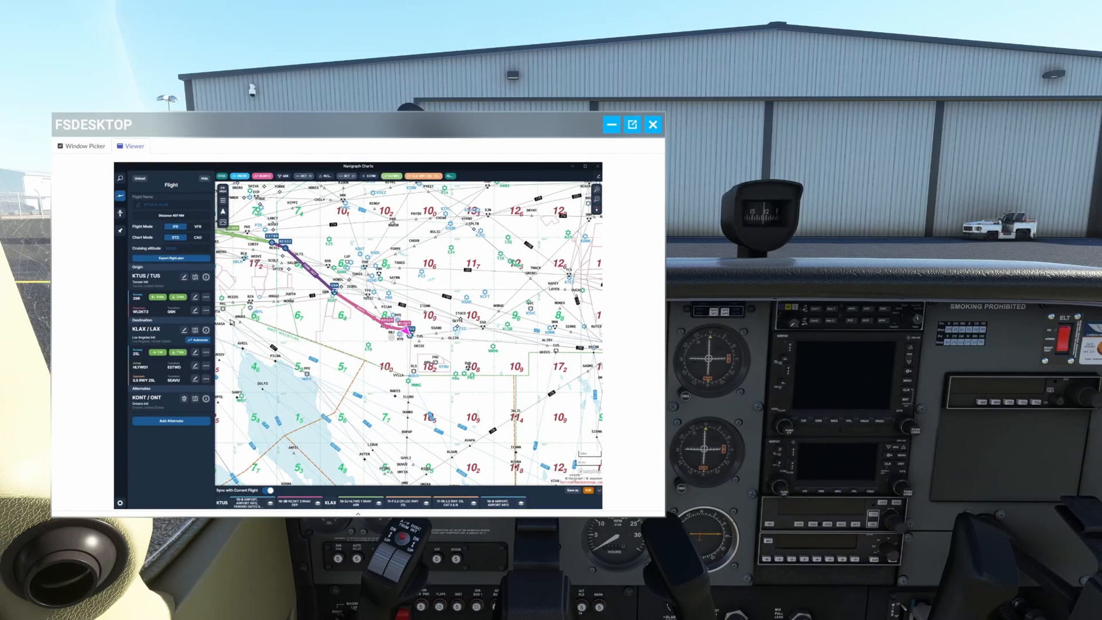
mouse_move(415, 252)
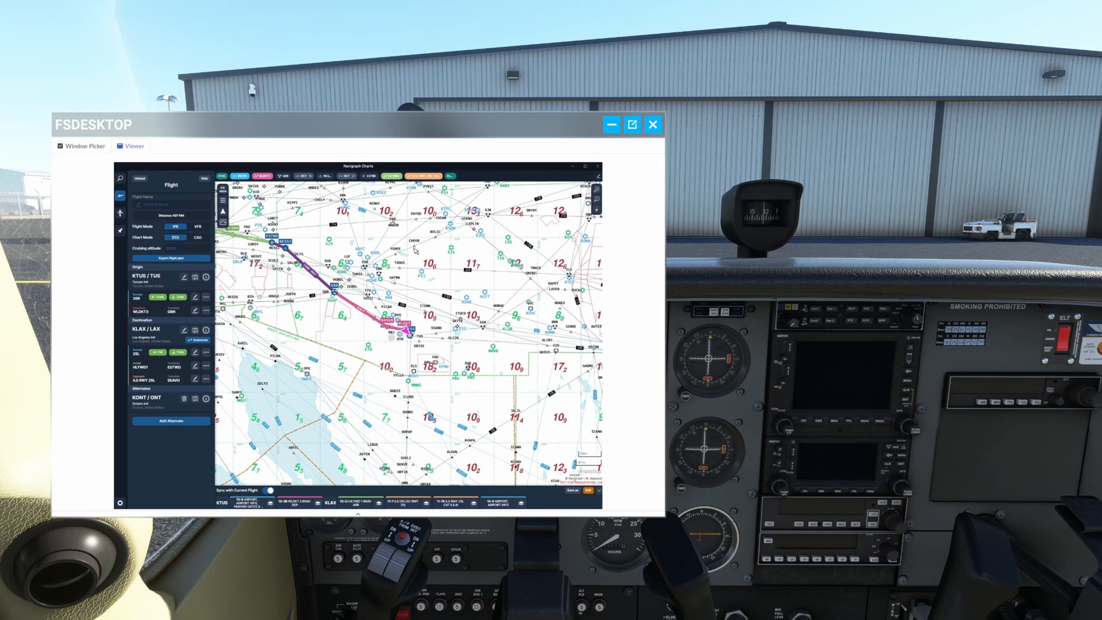
mouse_move(615, 211)
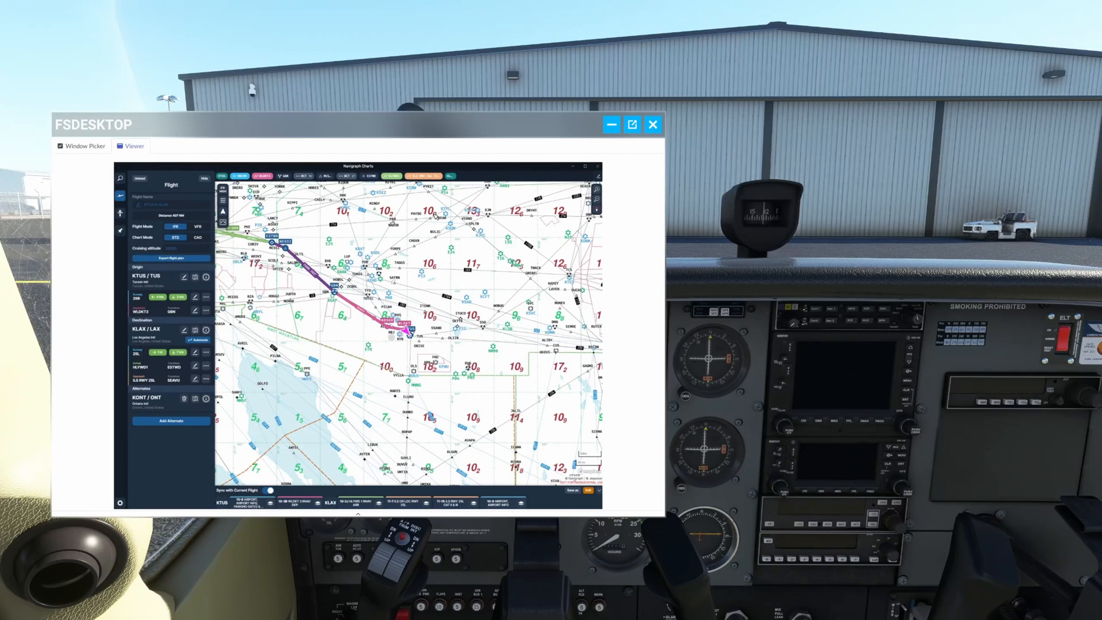
mouse_move(433, 216)
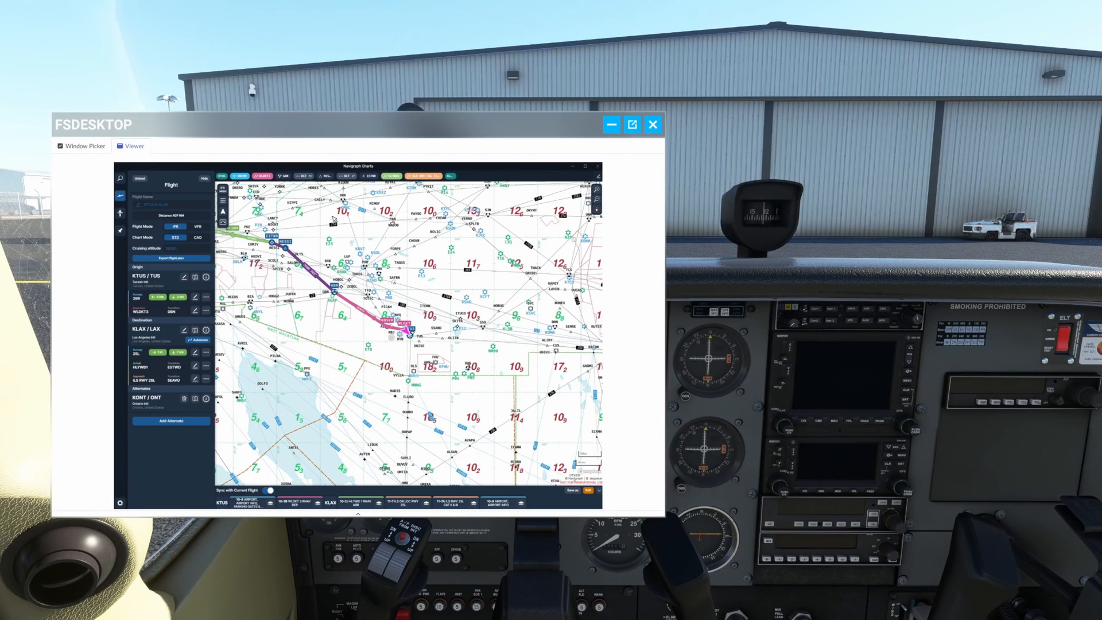
click(59, 146)
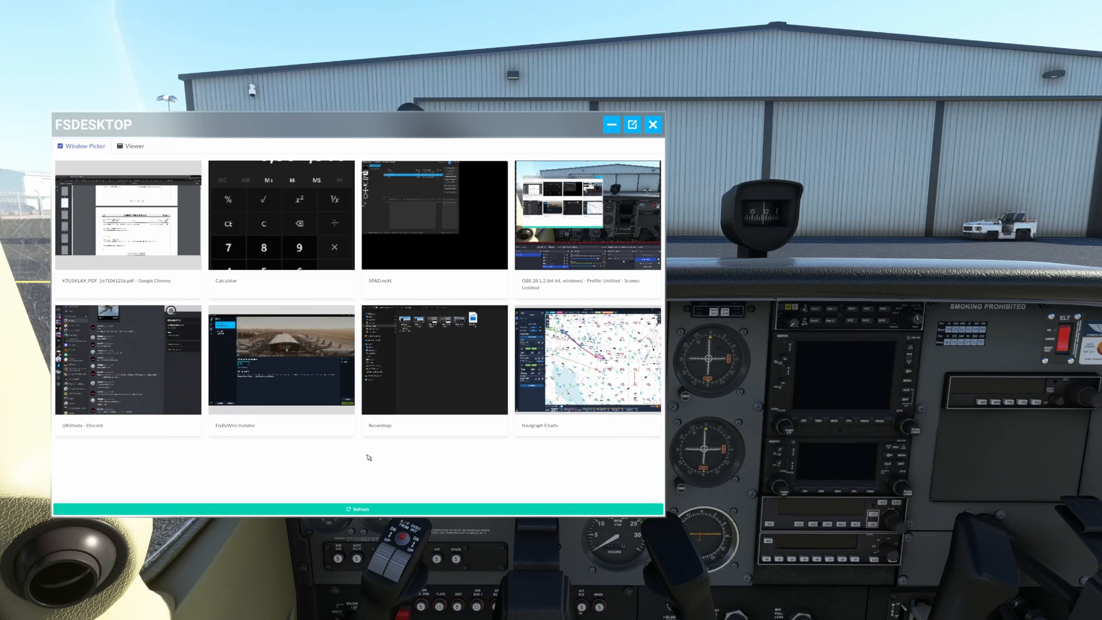
mouse_move(281, 360)
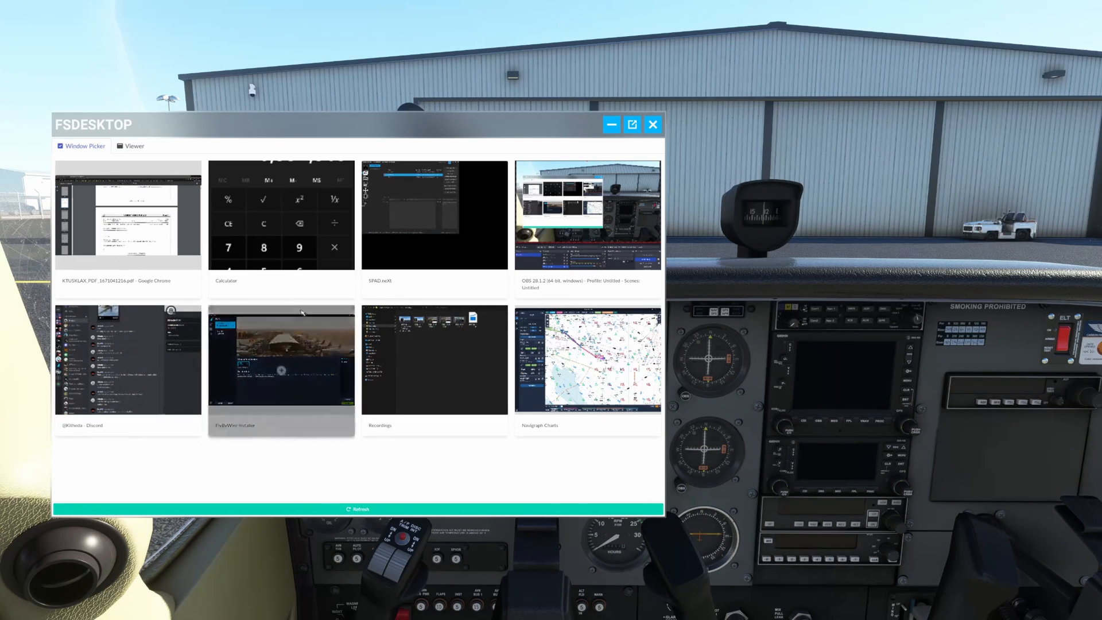
mouse_move(380, 437)
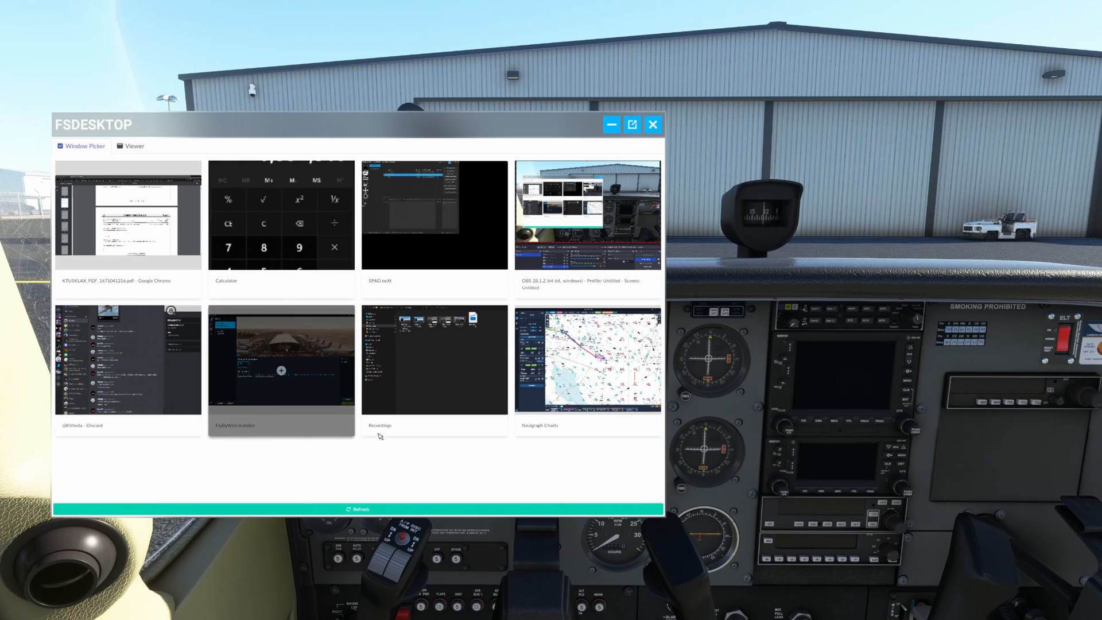
mouse_move(506, 466)
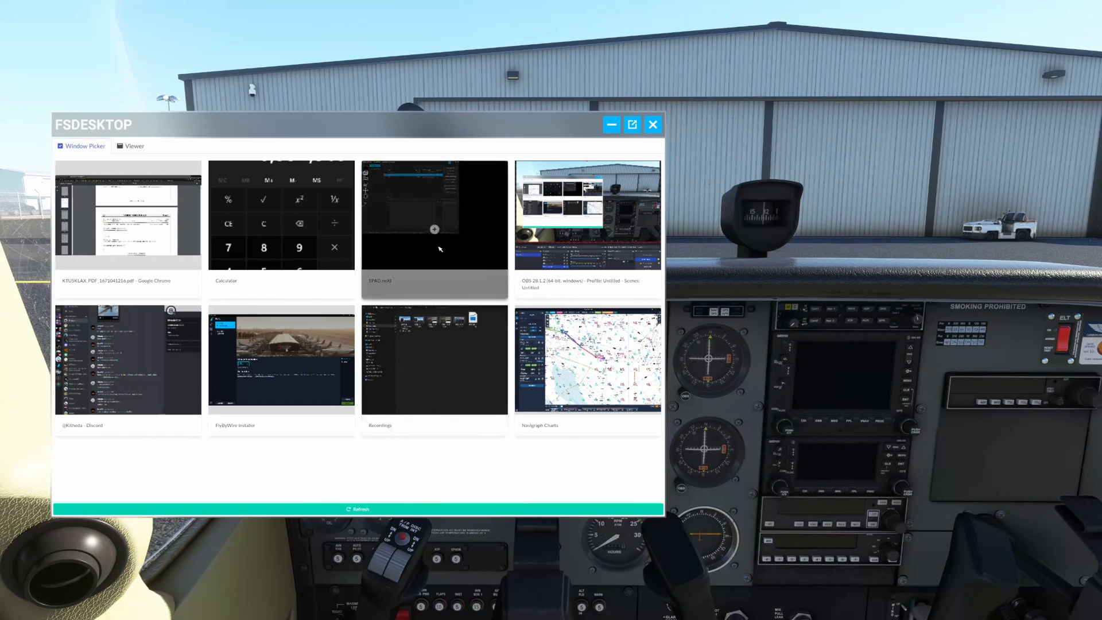
- Stream SPAD.neXt with its profiles, then switch the panel to the FSLTL installer's Base Models and Injector options
click(434, 215)
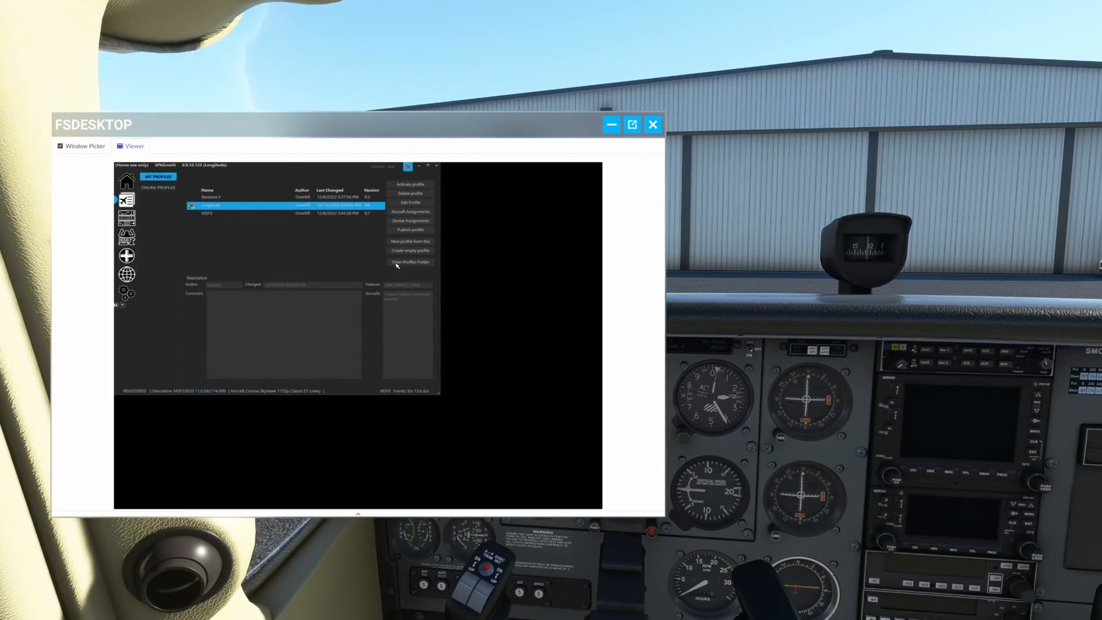
mouse_move(364, 182)
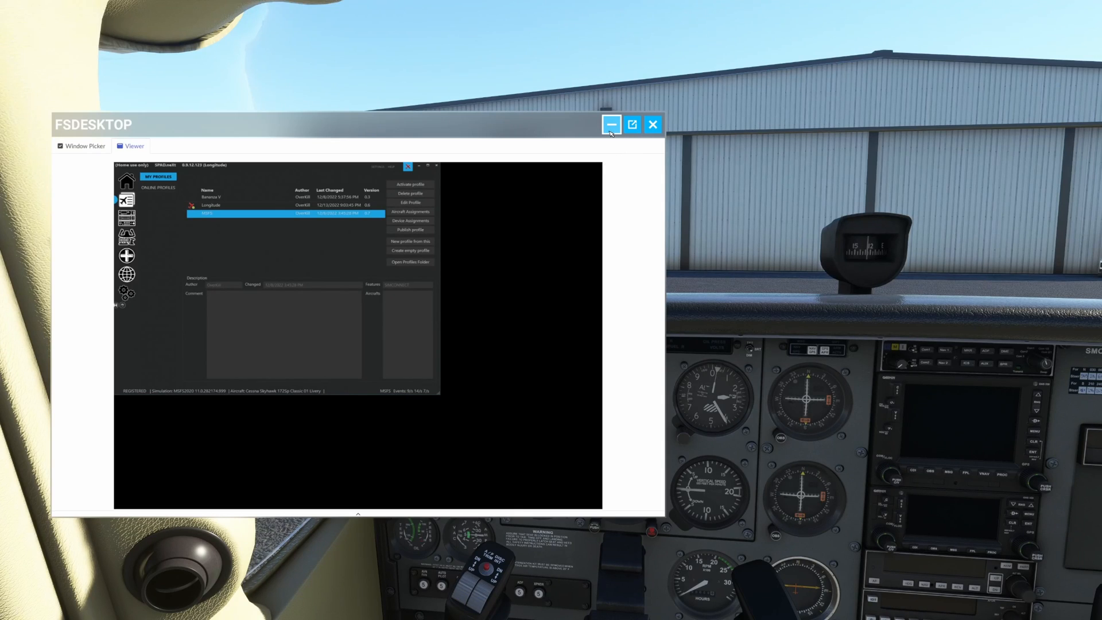
click(81, 146)
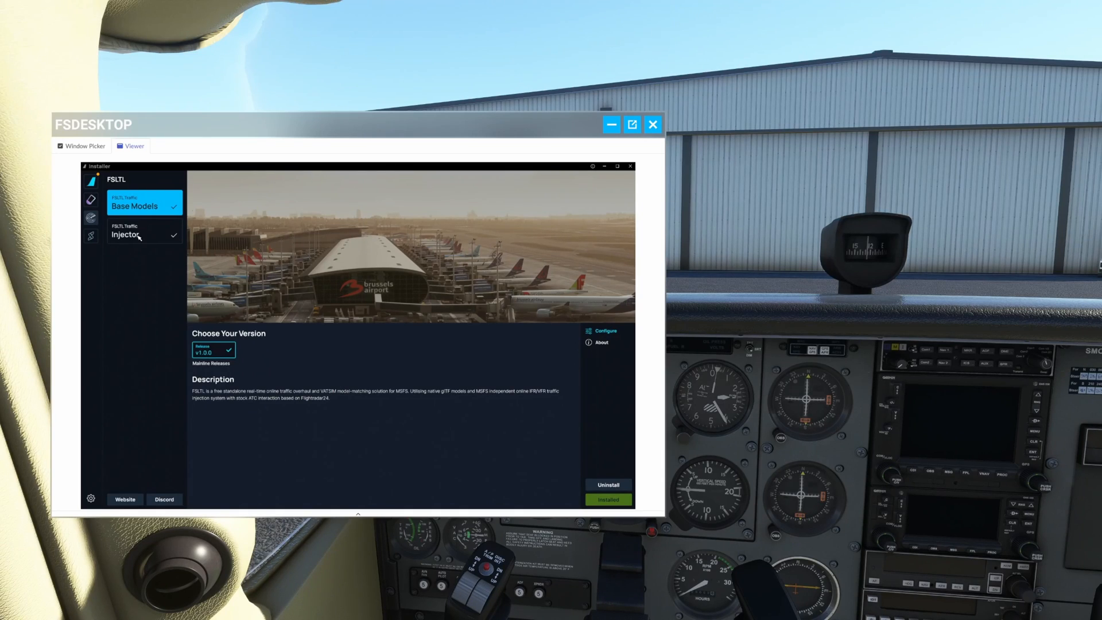
- Show the FSLTL Injector component details, then go back to the grid of open desktop windows
click(144, 233)
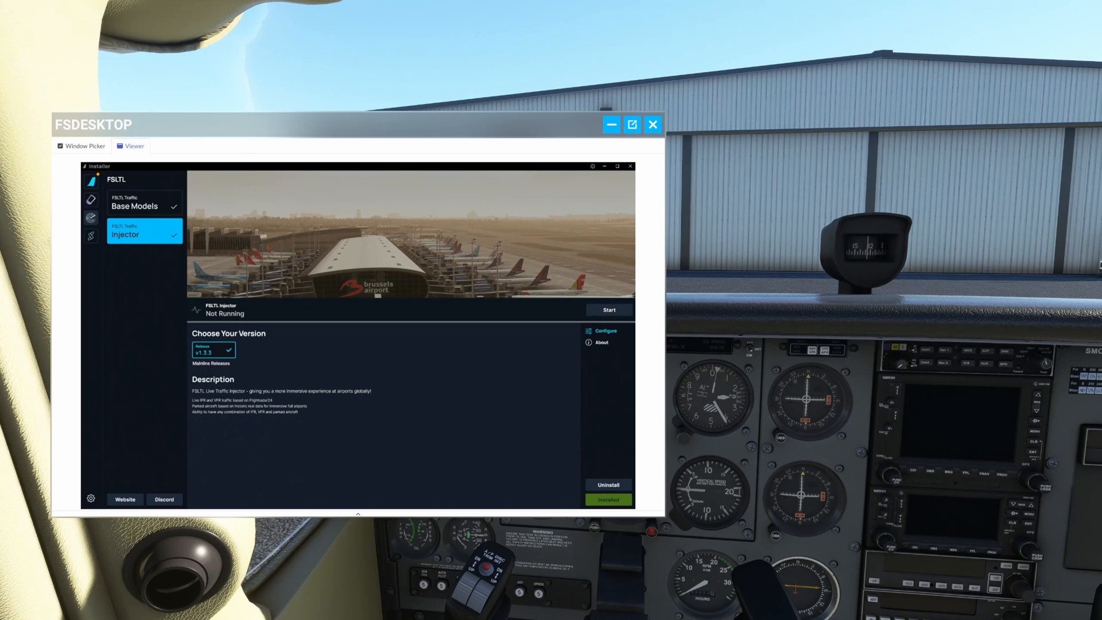
mouse_move(82, 146)
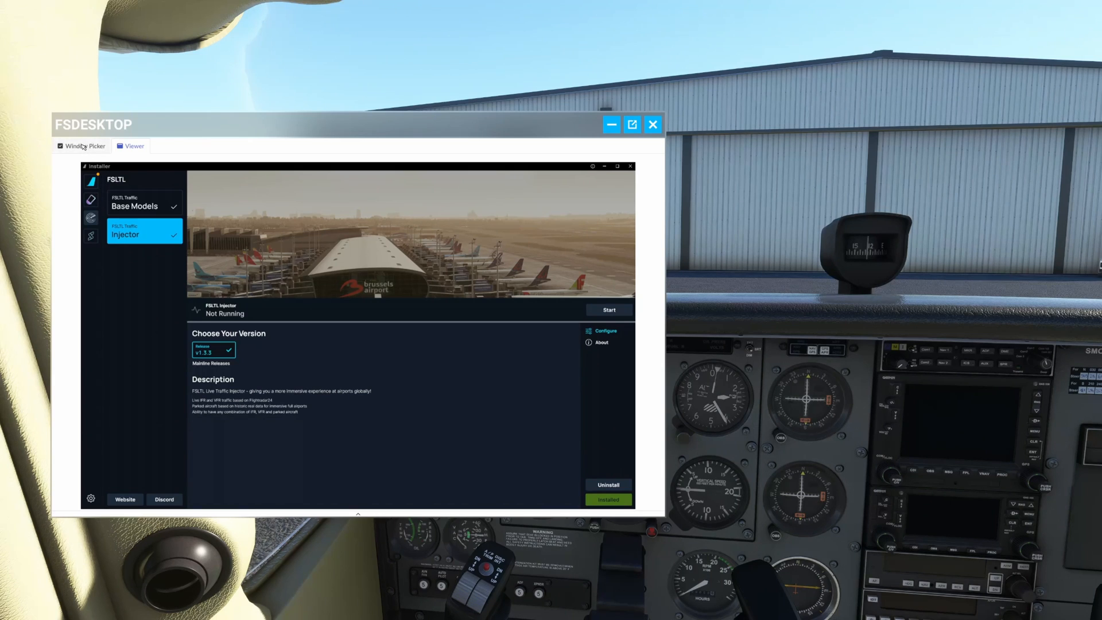
click(81, 146)
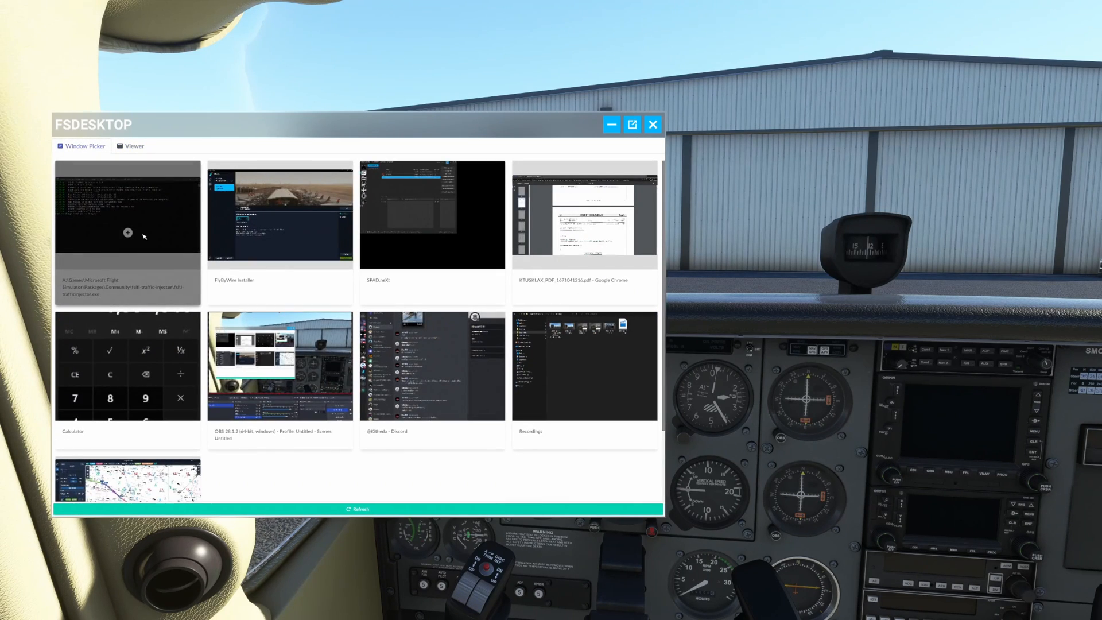
- Stream the fsltl-trafficinjector.exe console showing its current traffic settings into the panel
click(128, 215)
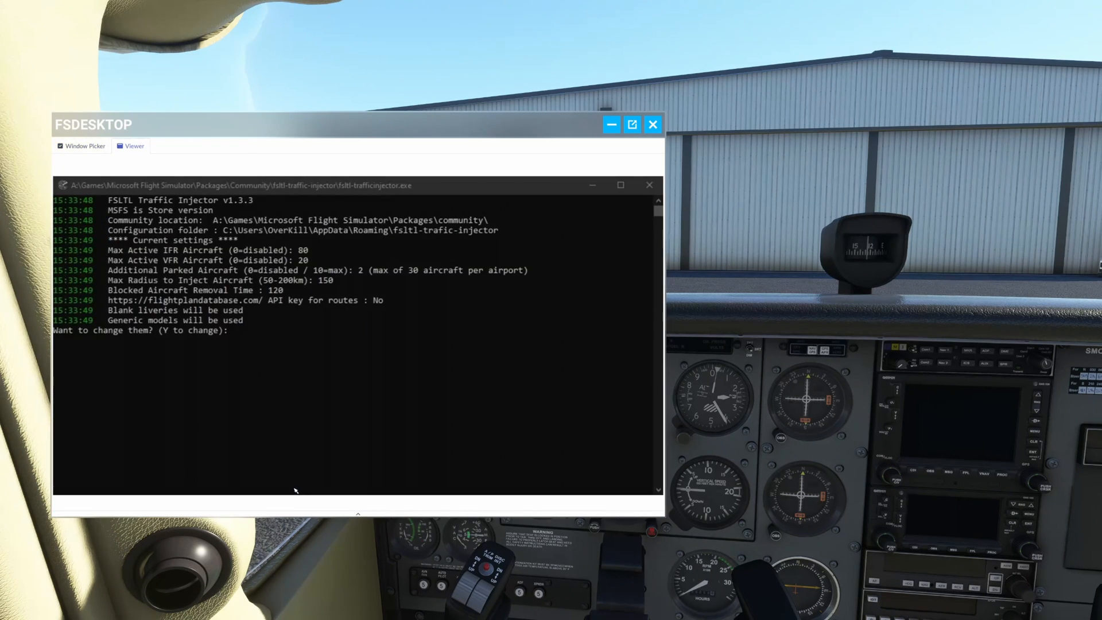
mouse_move(280, 610)
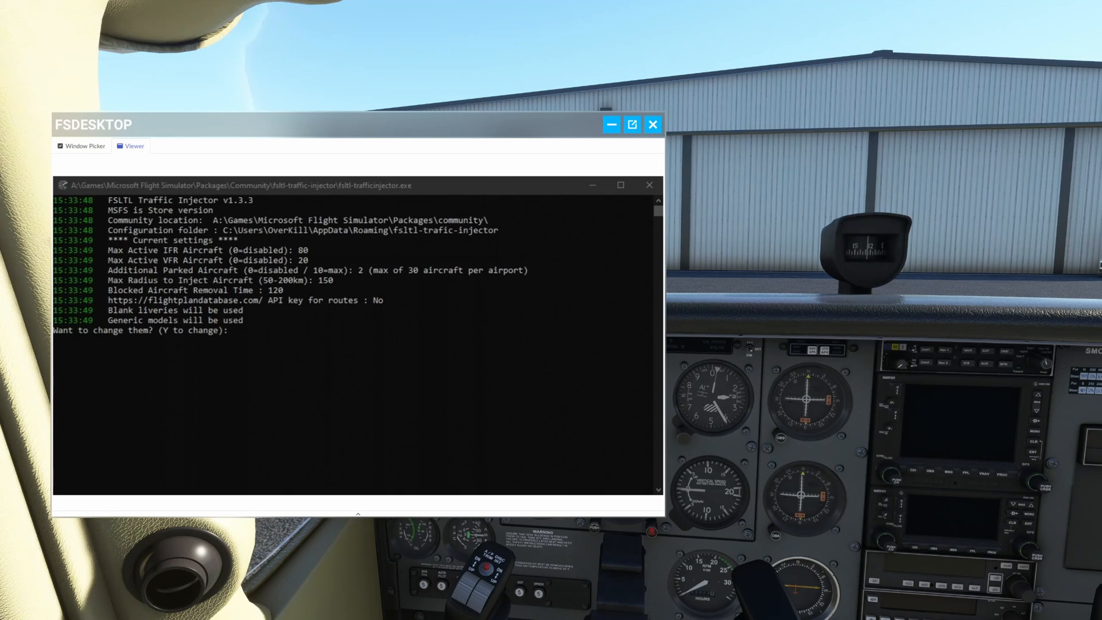
mouse_move(291, 345)
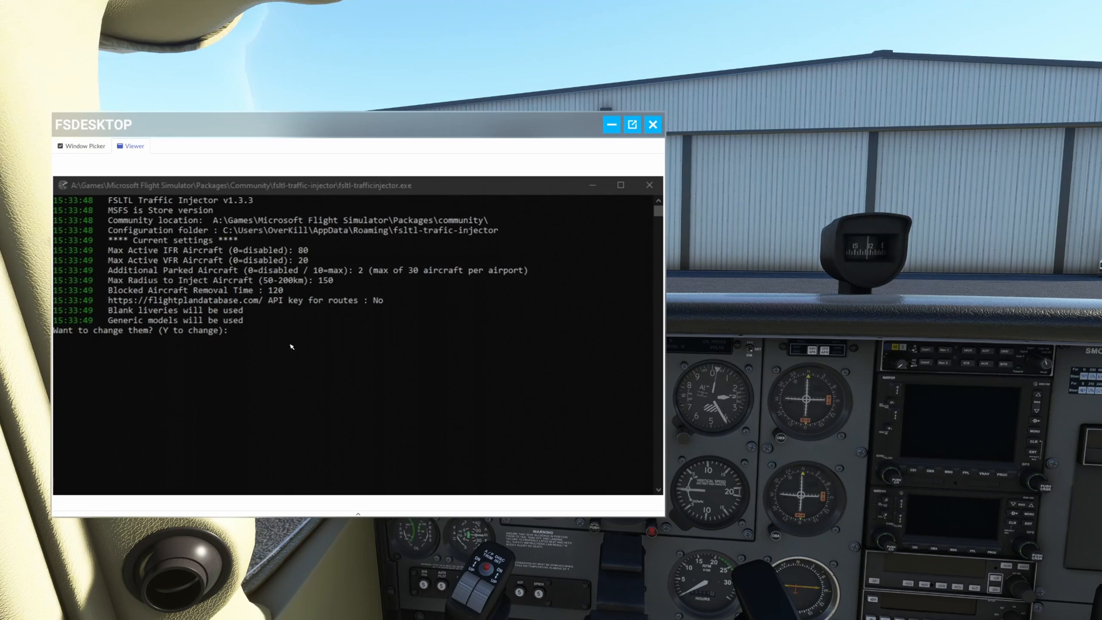
mouse_move(537, 319)
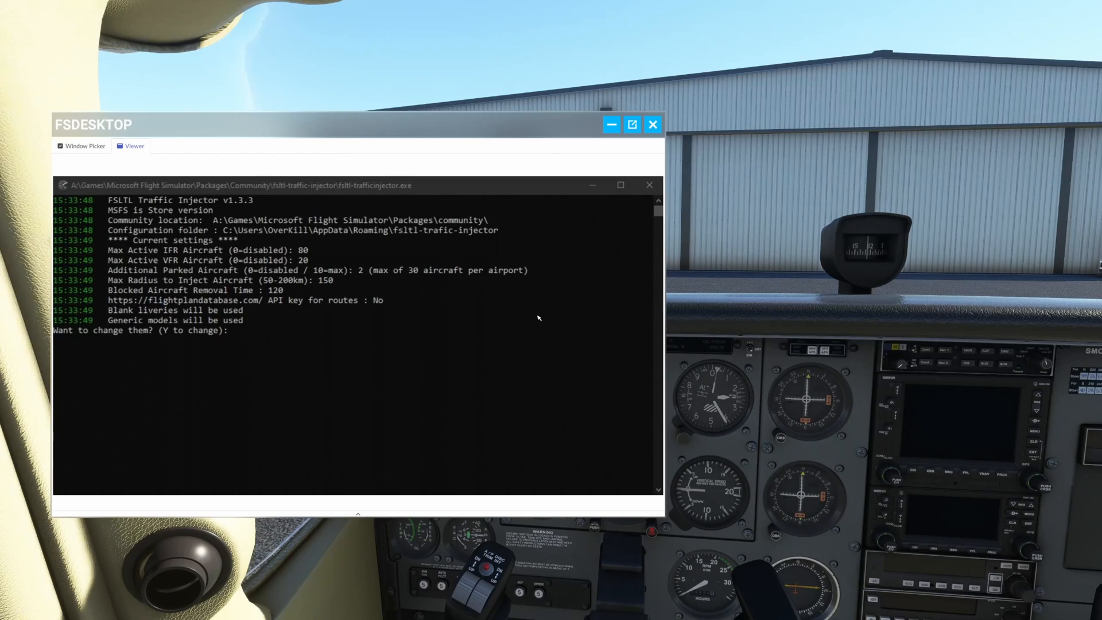
mouse_move(567, 267)
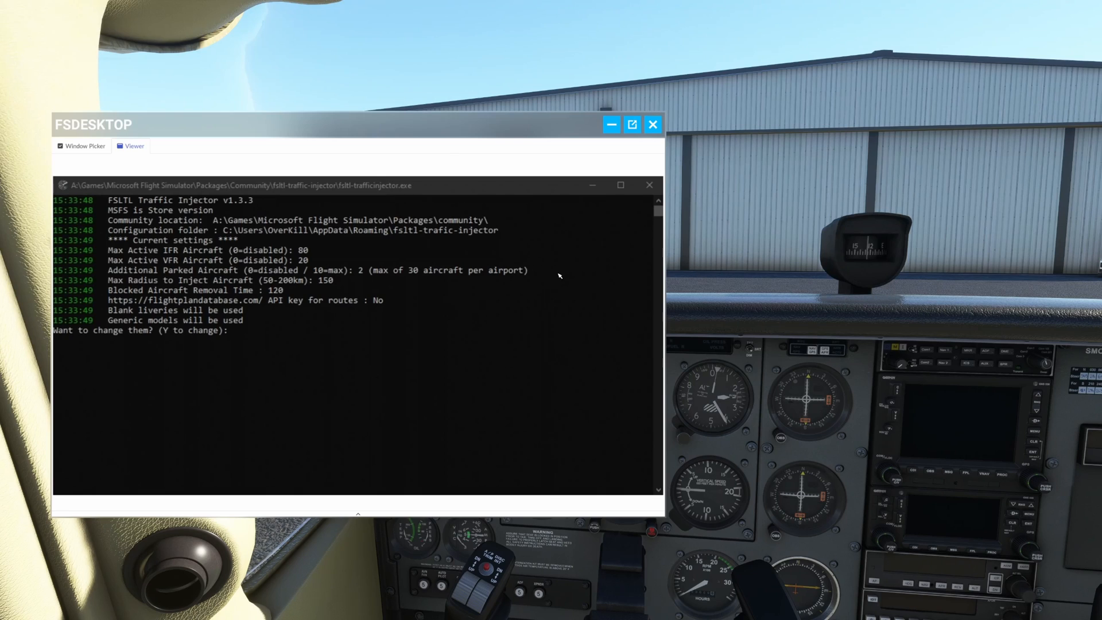
mouse_move(507, 237)
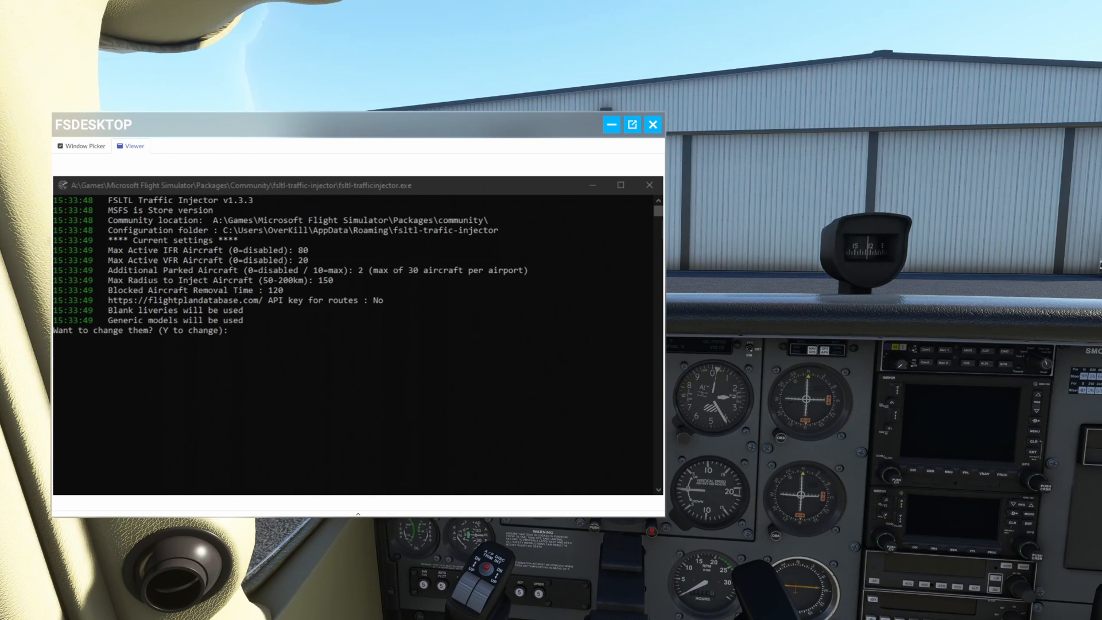
mouse_move(390, 375)
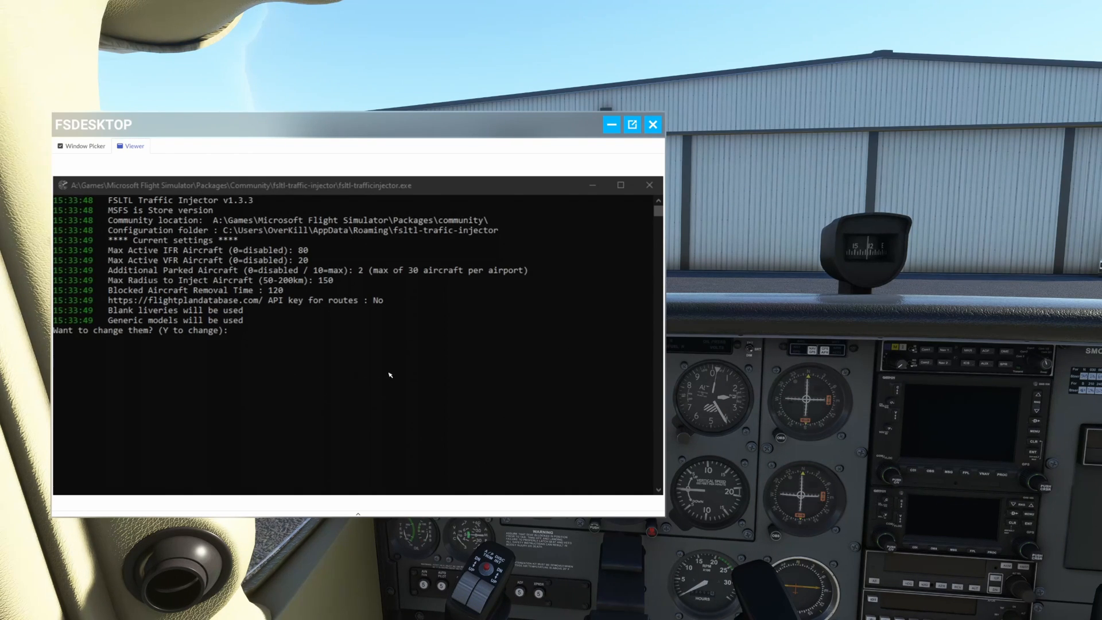
mouse_move(352, 373)
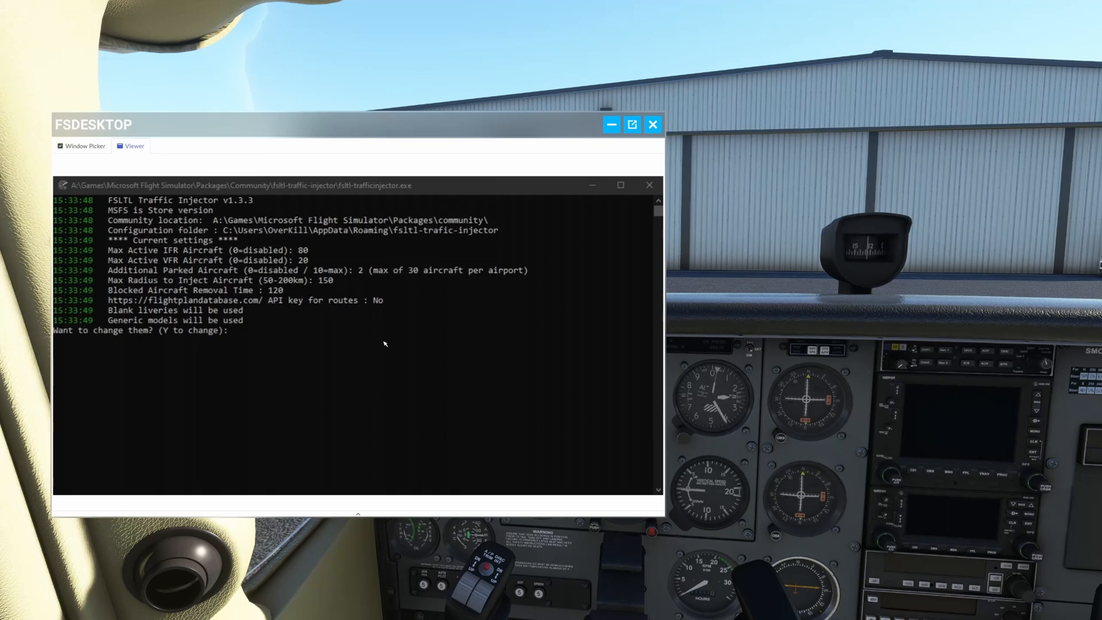
mouse_move(372, 376)
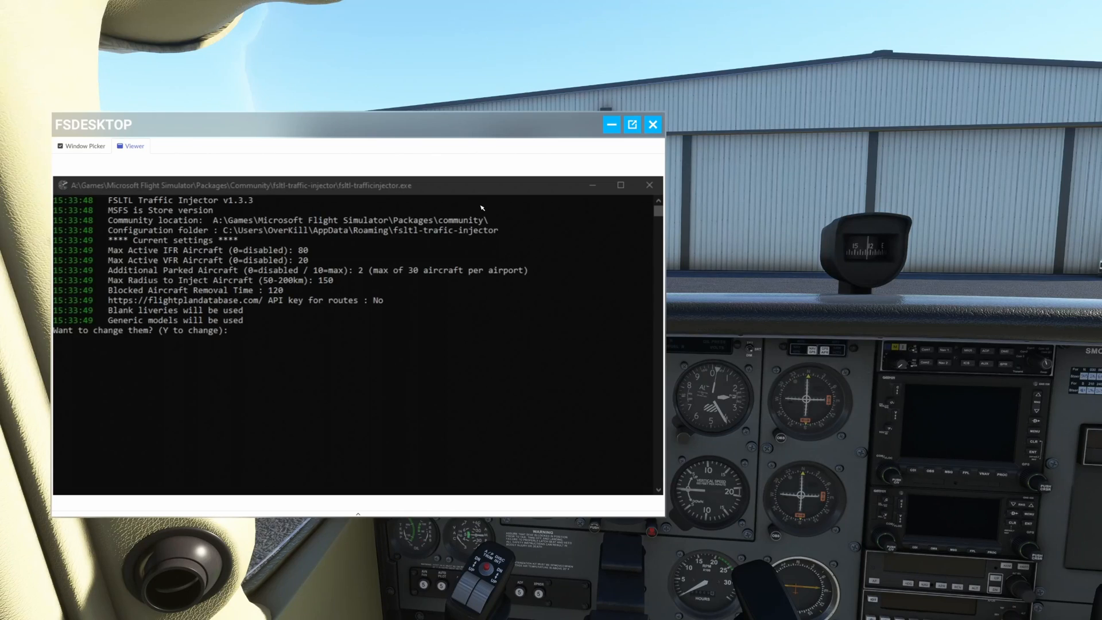
mouse_move(537, 416)
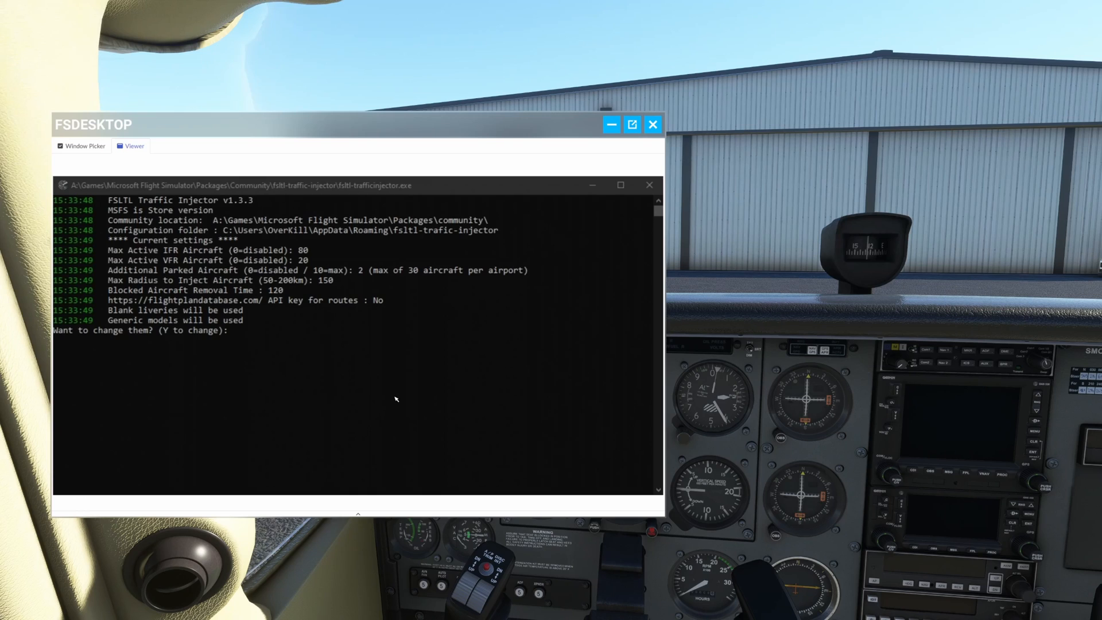
mouse_move(402, 393)
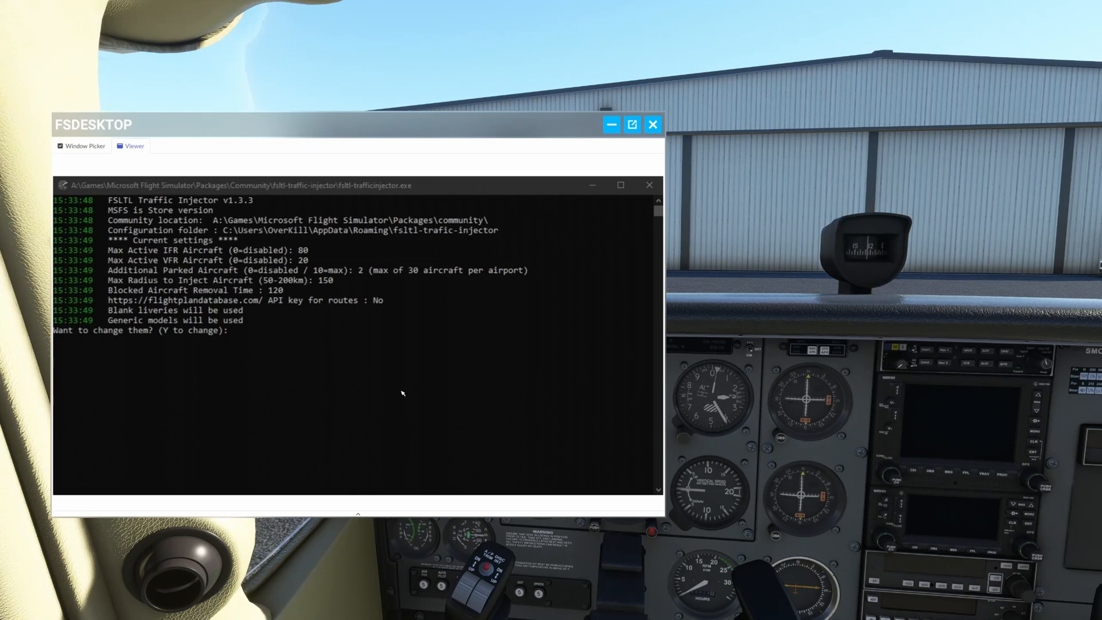
mouse_move(416, 366)
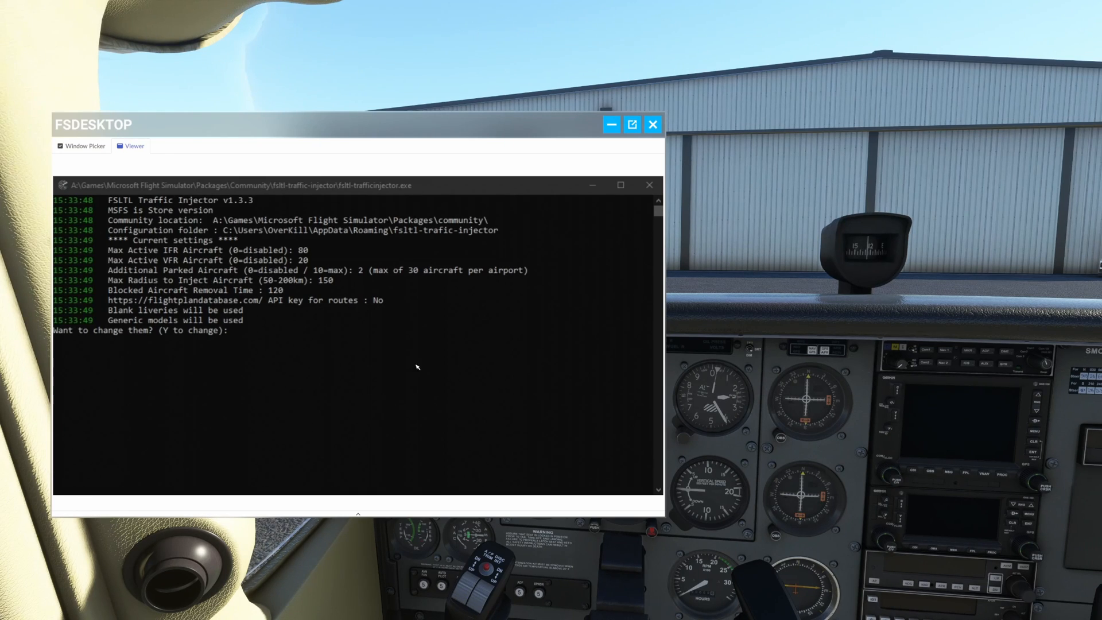
mouse_move(423, 363)
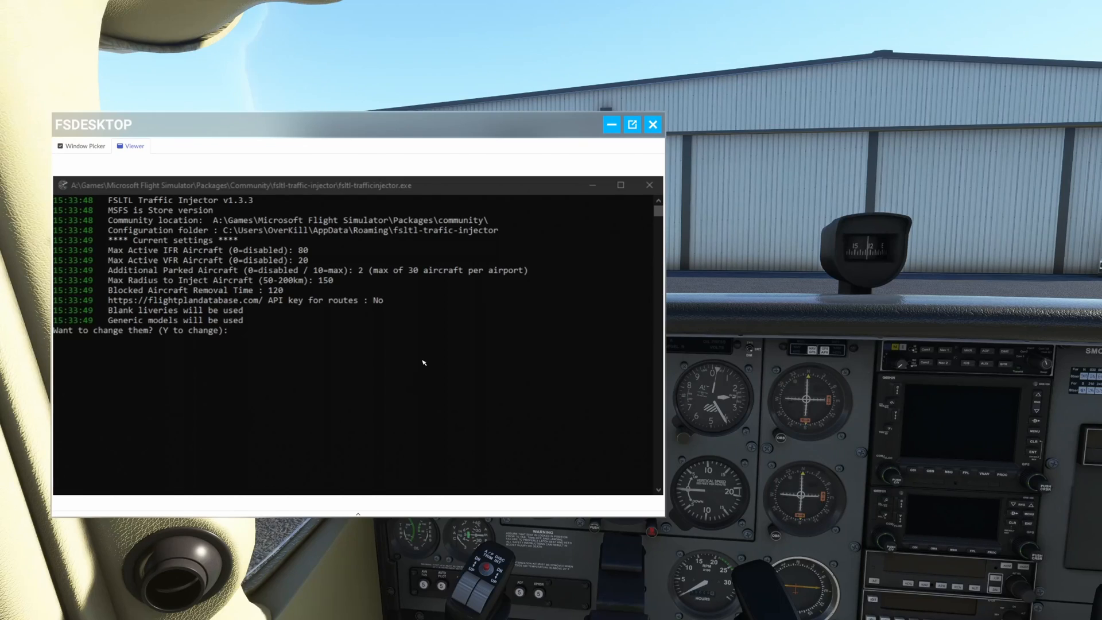
mouse_move(518, 344)
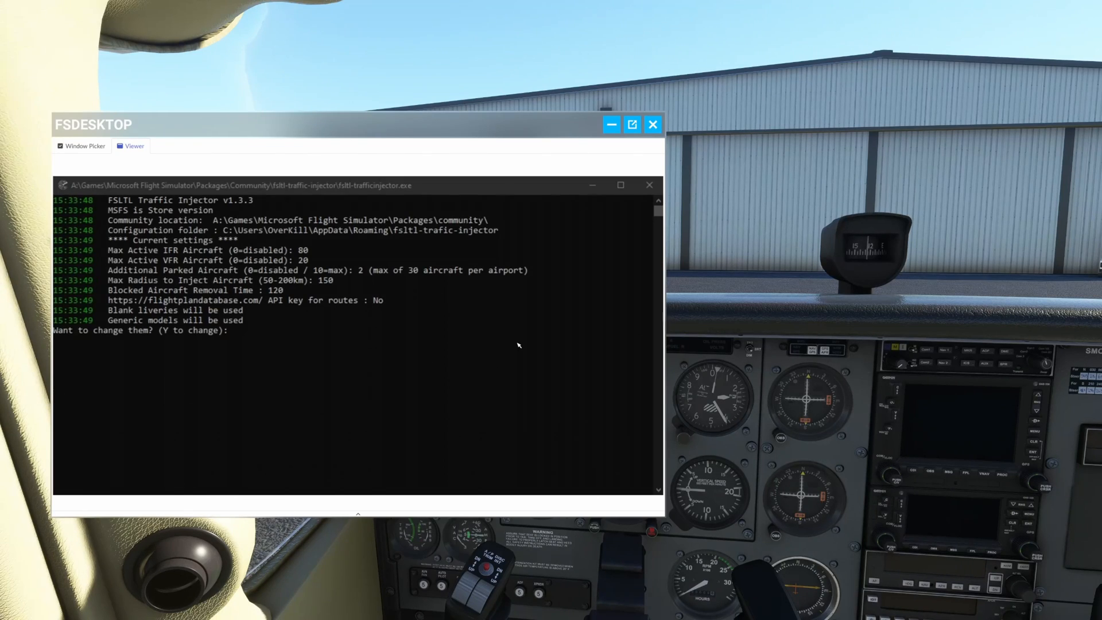
mouse_move(513, 344)
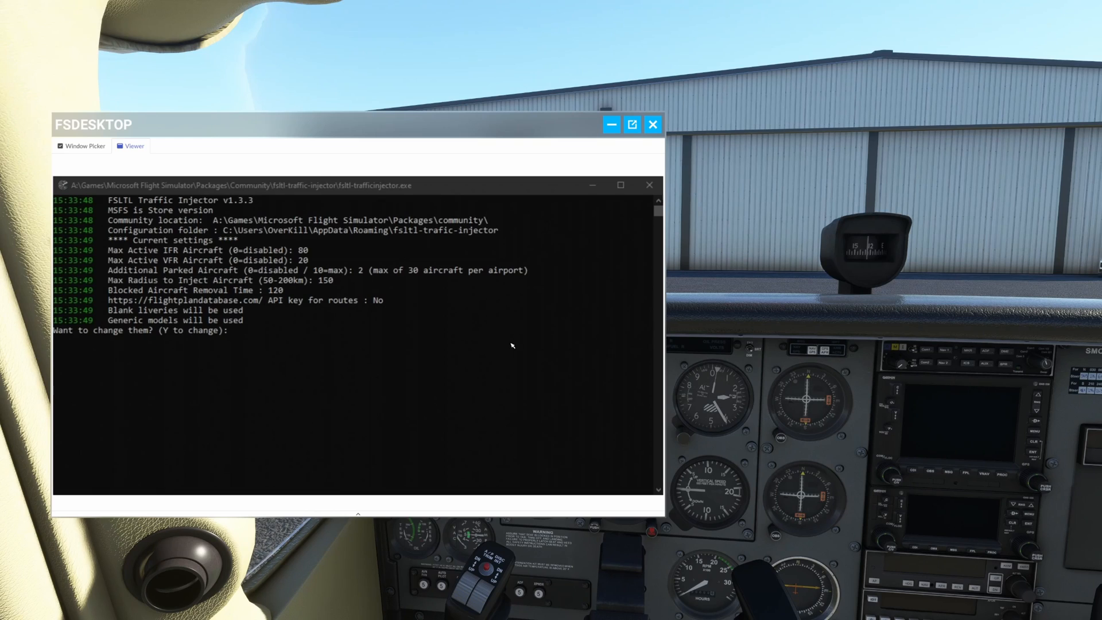
mouse_move(433, 349)
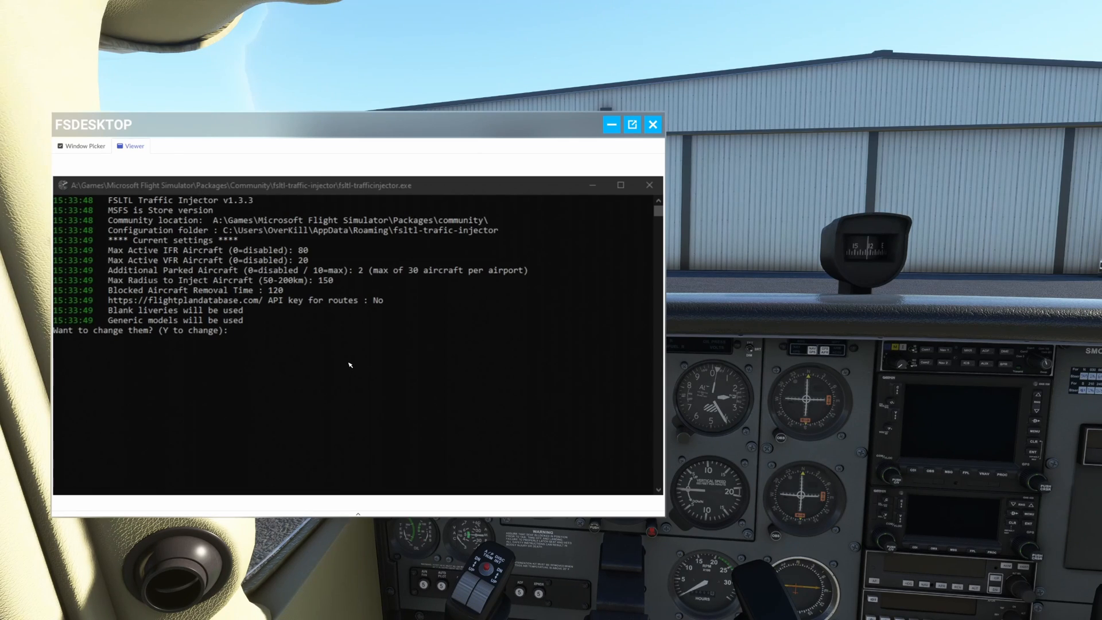
mouse_move(387, 405)
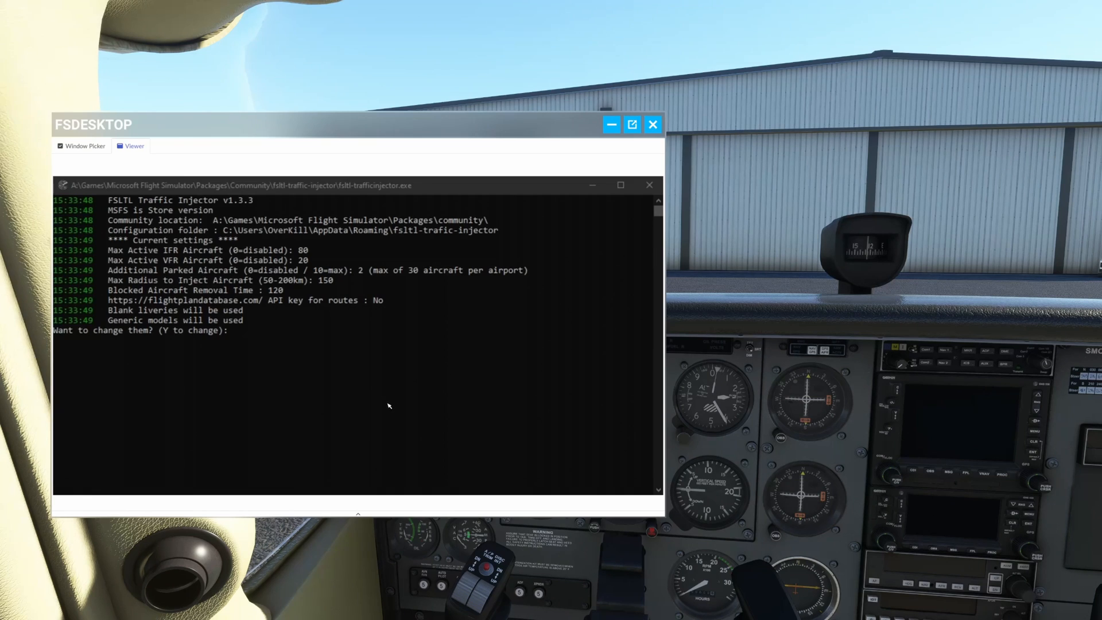
mouse_move(509, 375)
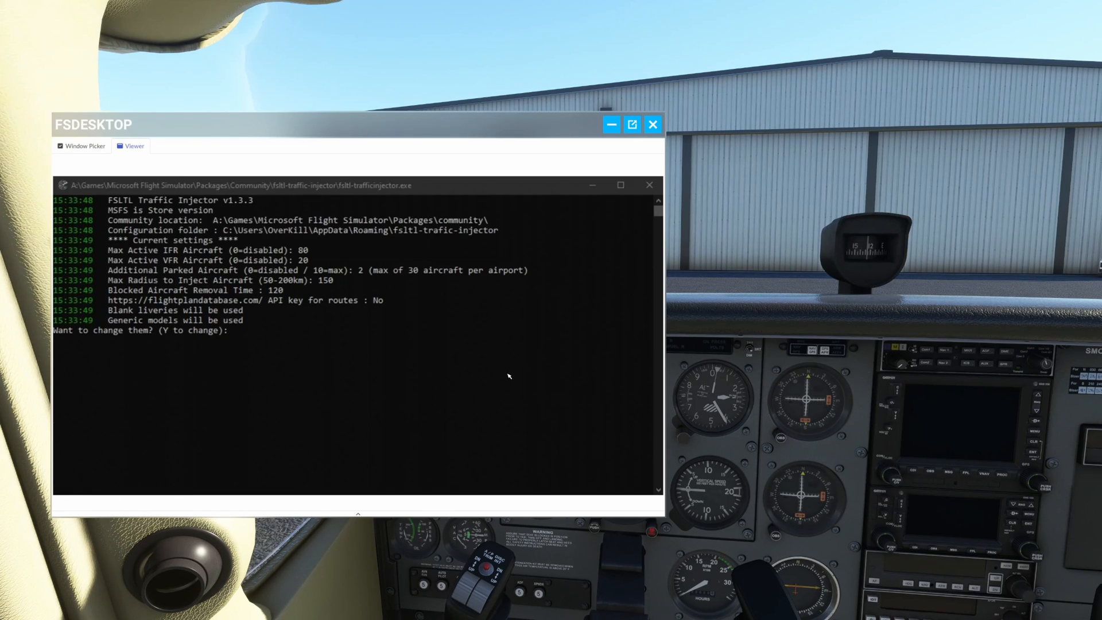
mouse_move(332, 362)
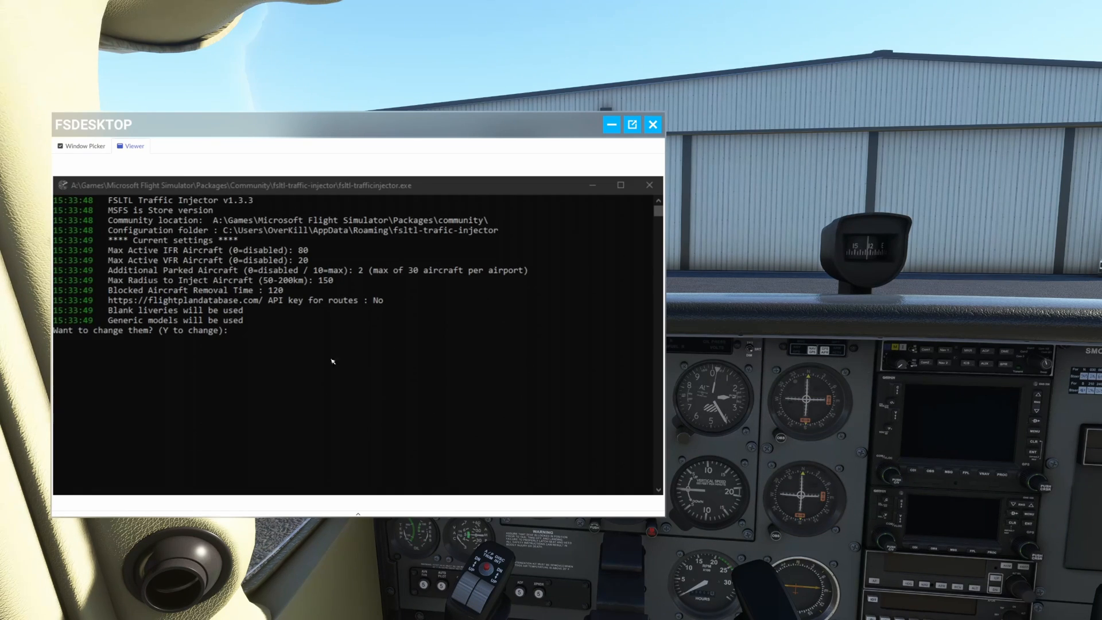